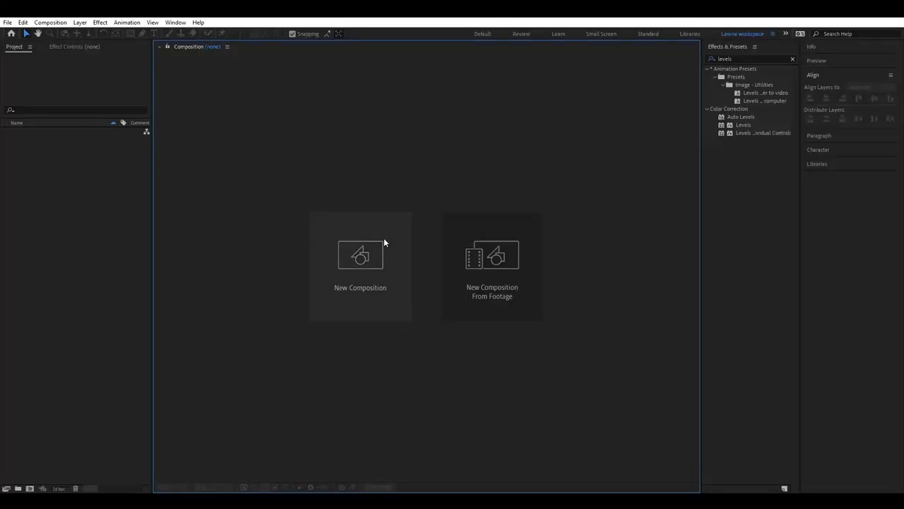
Step: Create a new HD 1920×1080, 24 fps composition named 'Retro 3D Title'
{"action": "left_click", "coordinate": [359, 266]}
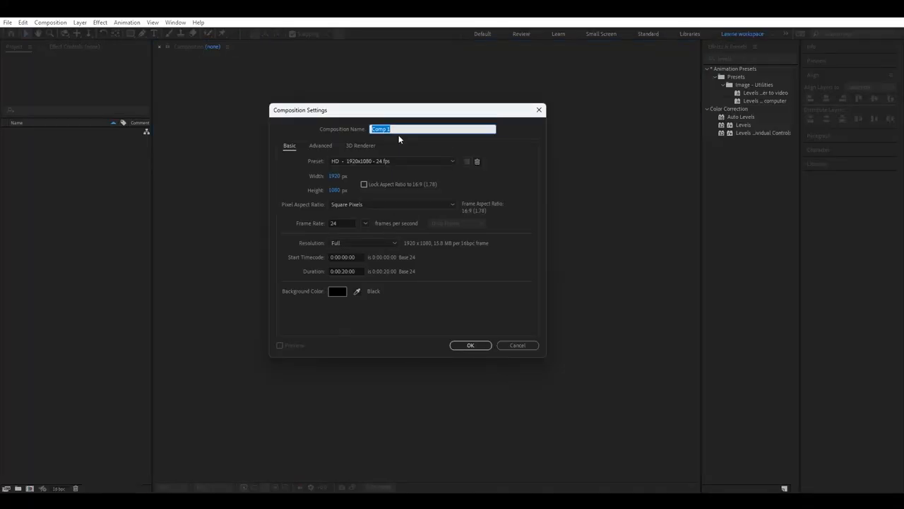
{"action": "type", "text": "Retro 3D Title"}
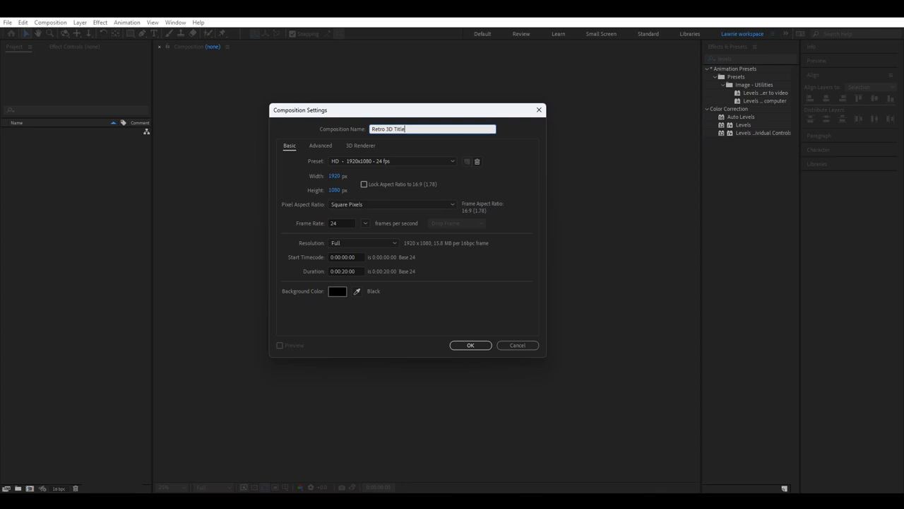
{"action": "left_click", "coordinate": [471, 345]}
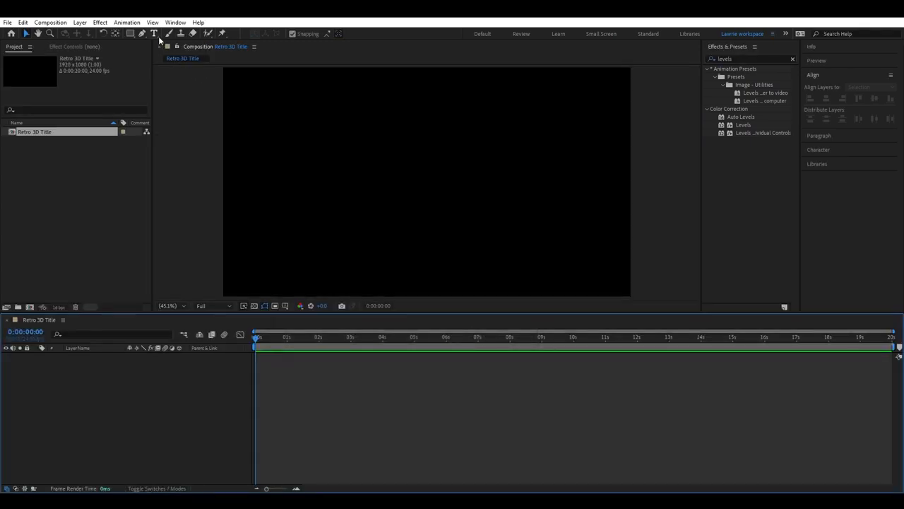
Step: Add a white serif 'RETRO' text layer and centre it horizontally and vertically
{"action": "left_click", "coordinate": [154, 34]}
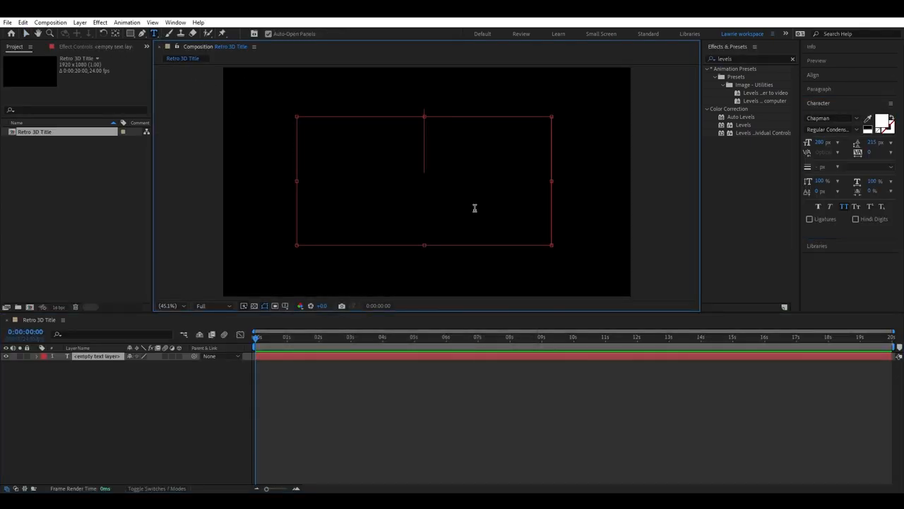
{"action": "type", "text": "RETRO"}
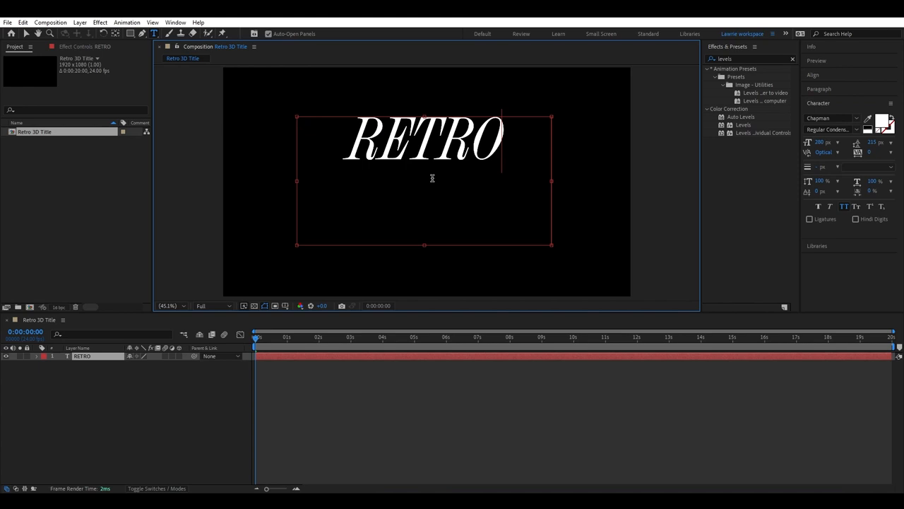
{"action": "mouse_move", "coordinate": [347, 251]}
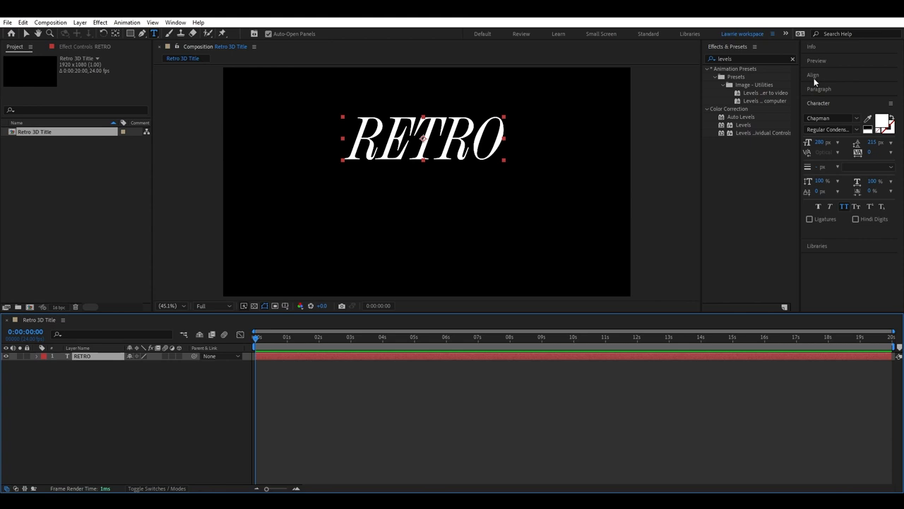
{"action": "left_click", "coordinate": [814, 75]}
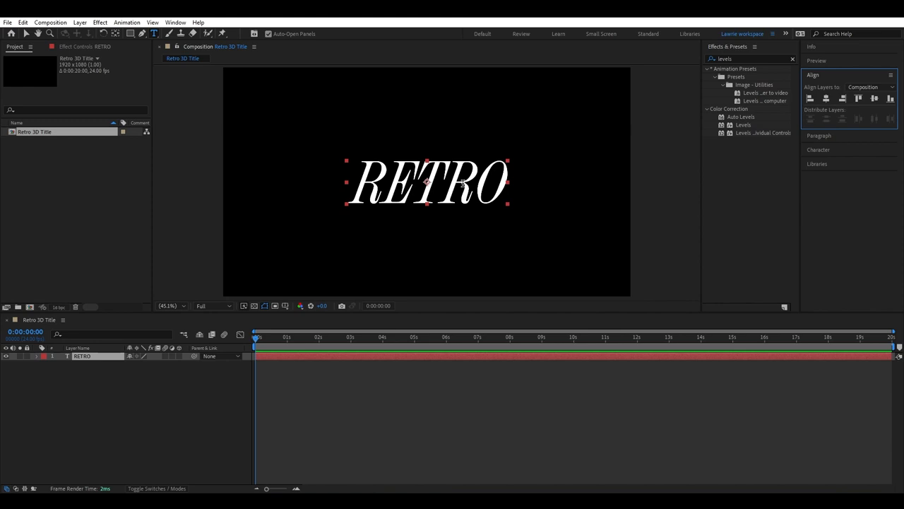
{"action": "mouse_move", "coordinate": [342, 277]}
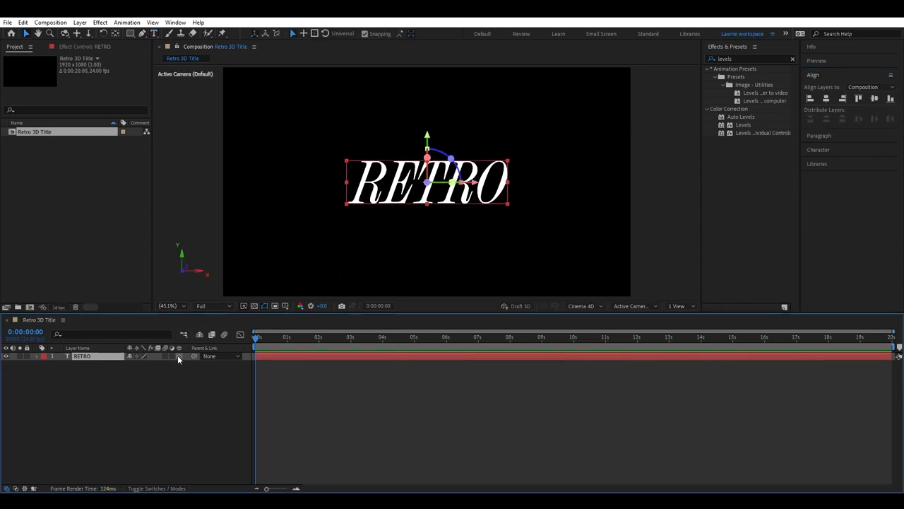
Step: Switch the 3D RETRO layer to the Cinema 4D renderer and reveal Extrusion Depth via 'extr' search
{"action": "left_click", "coordinate": [582, 305]}
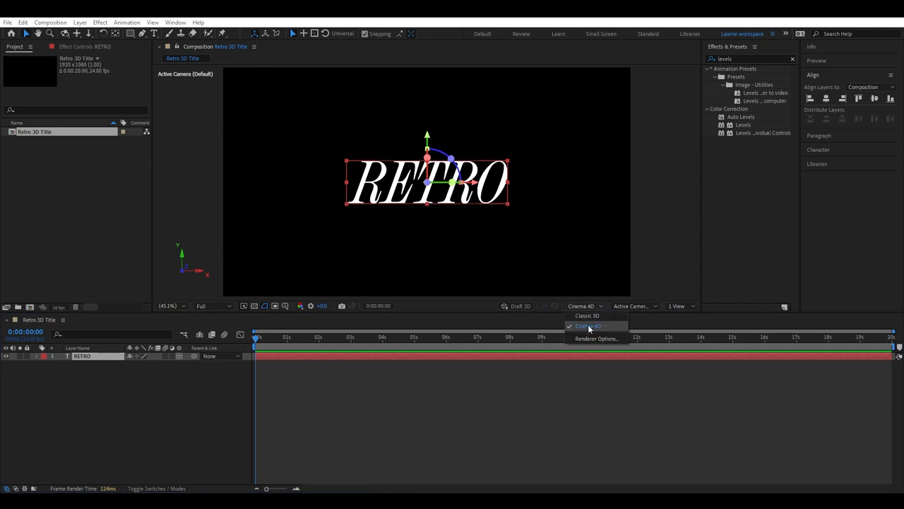
{"action": "left_click", "coordinate": [588, 325]}
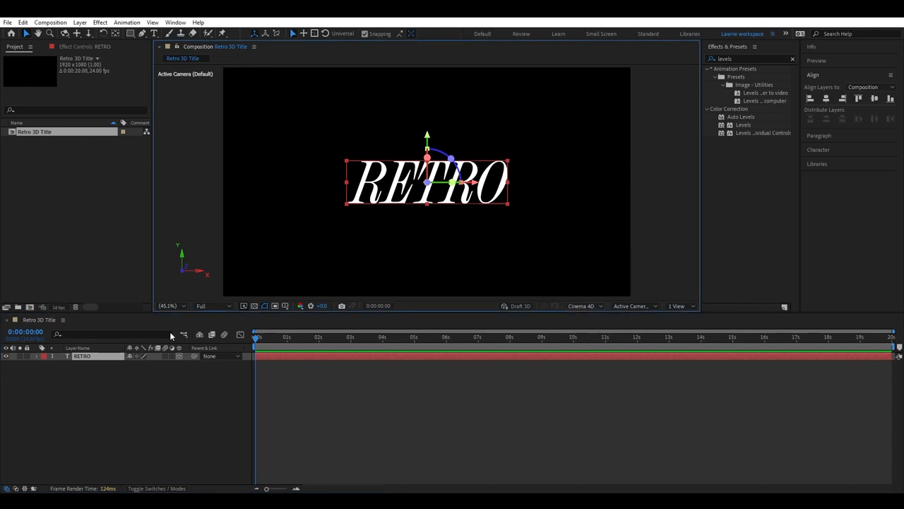
{"action": "left_click", "coordinate": [110, 333]}
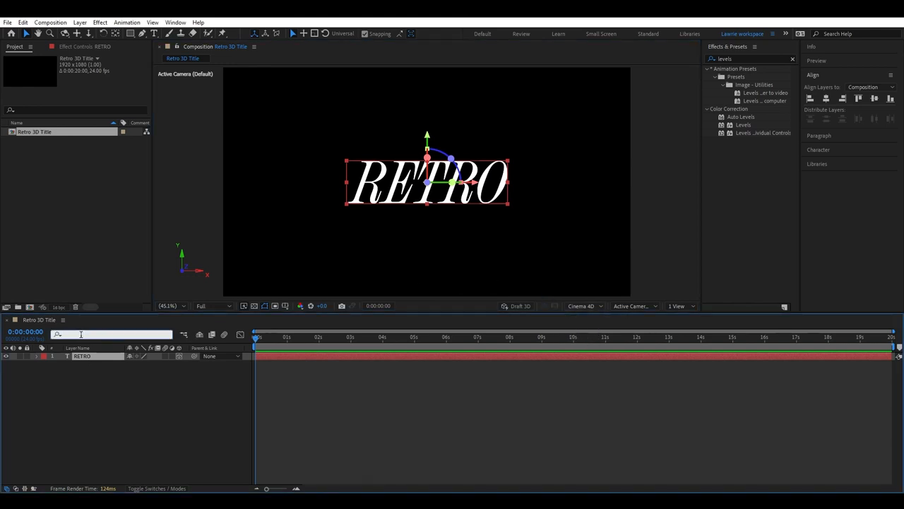
{"action": "type", "text": "extr"}
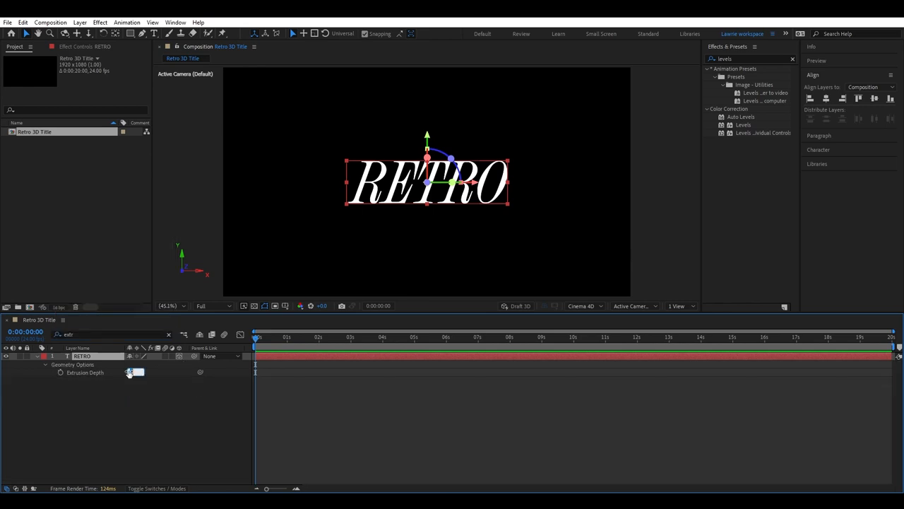
{"action": "left_click", "coordinate": [79, 22]}
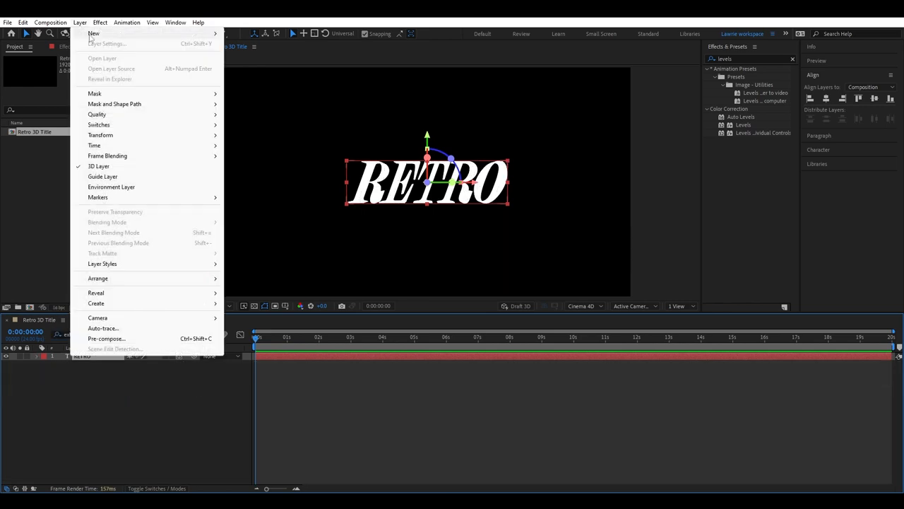
Step: Add a two-node camera with the 50mm preset to the composition
{"action": "left_click", "coordinate": [97, 317]}
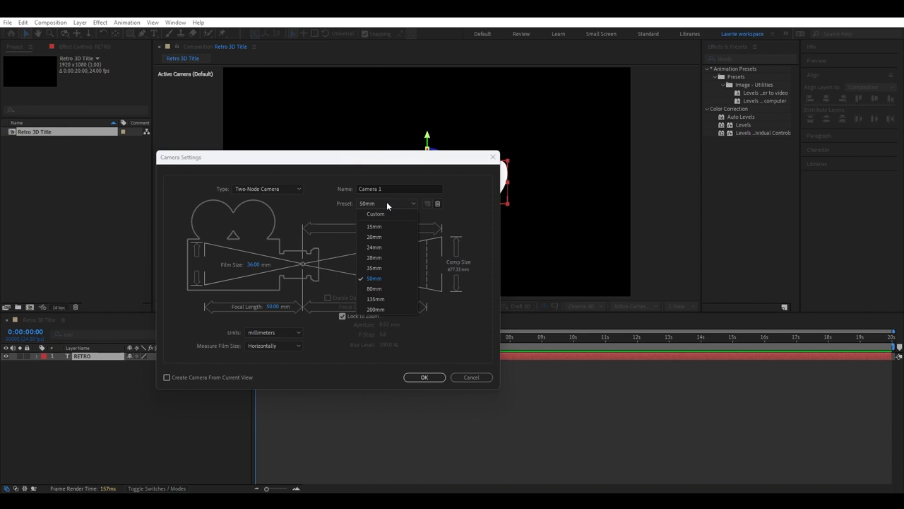
{"action": "left_click", "coordinate": [373, 277]}
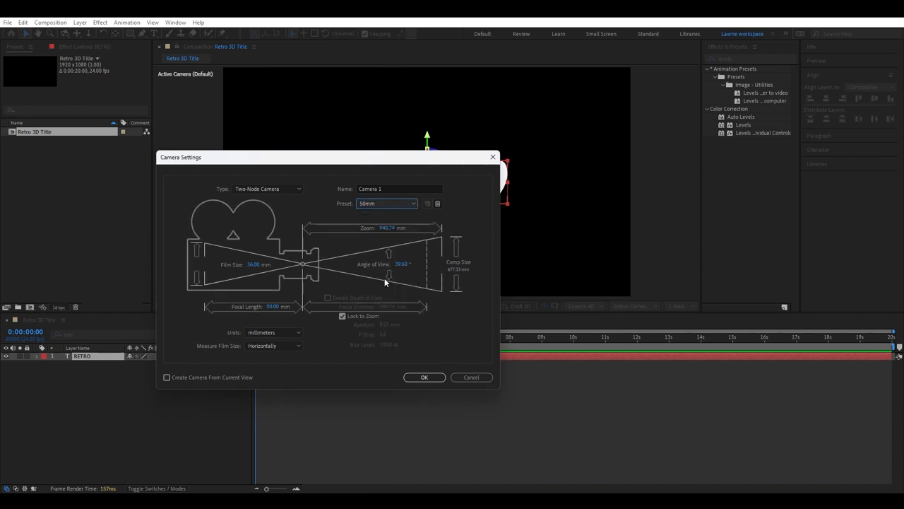
{"action": "left_click", "coordinate": [423, 376]}
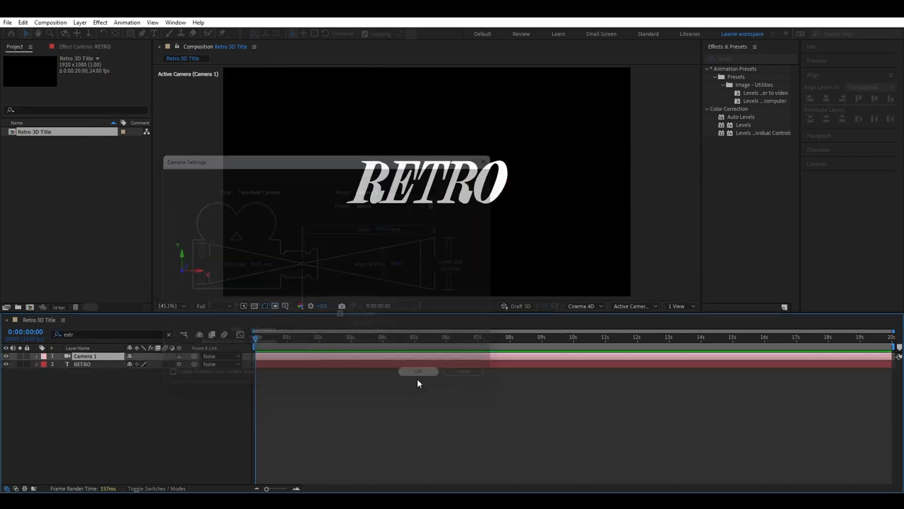
{"action": "left_click", "coordinate": [418, 371]}
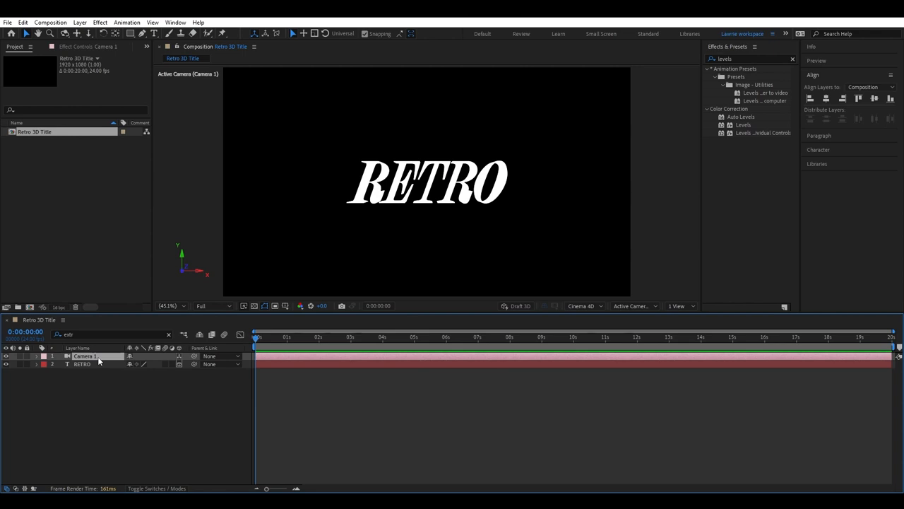
Step: Reveal the camera's position and check the scene from Top view before returning to Active Camera
{"action": "left_click", "coordinate": [37, 356]}
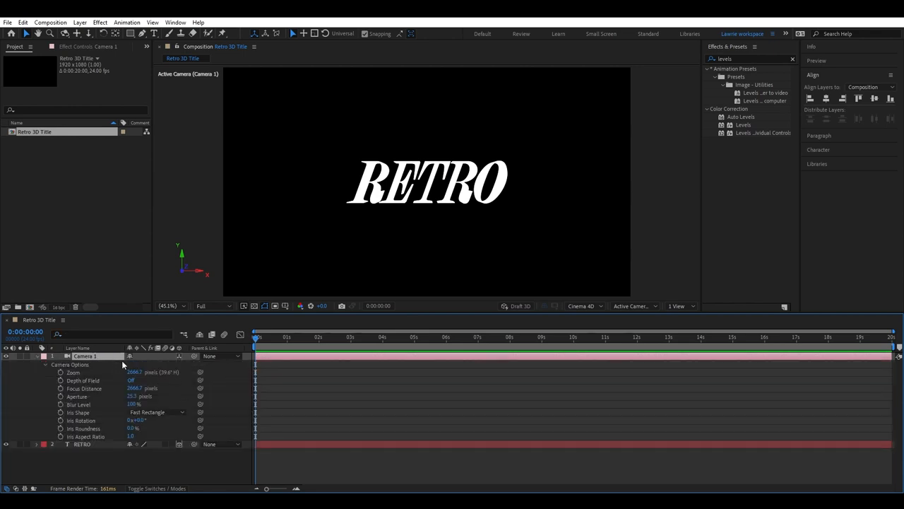
{"action": "left_click", "coordinate": [134, 372]}
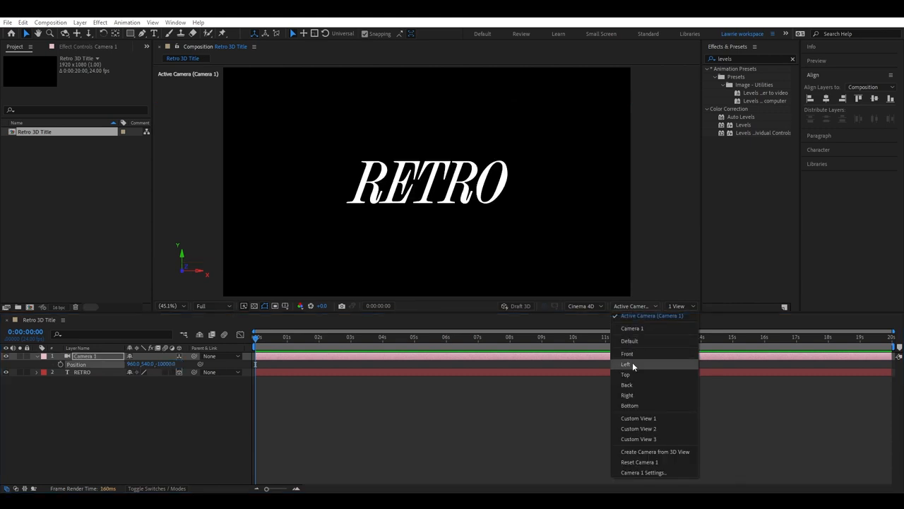
{"action": "left_click", "coordinate": [625, 374]}
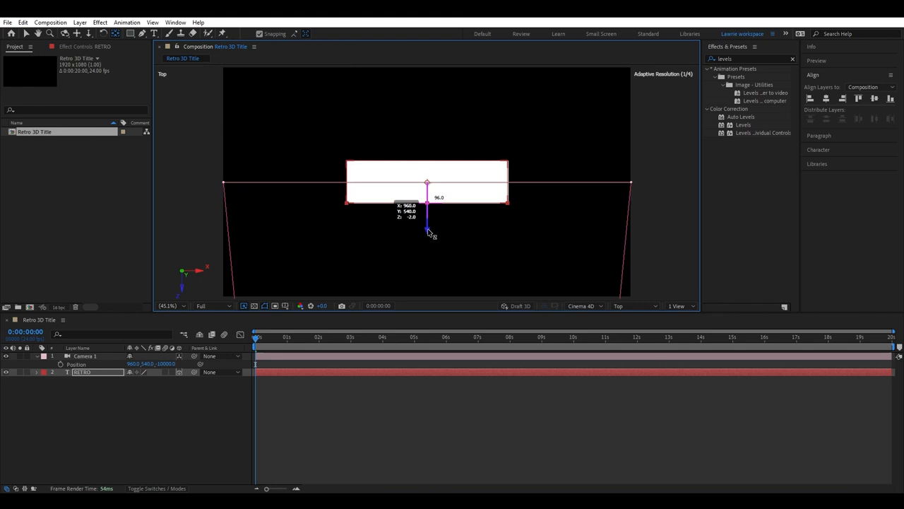
{"action": "left_click", "coordinate": [633, 305]}
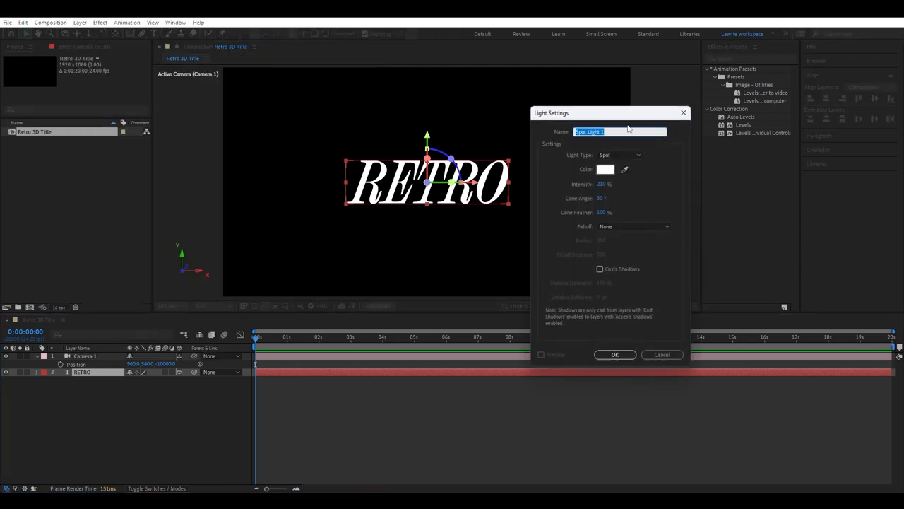
Step: Add a spot light named 'Side Light' to light the extruded text from the side
{"action": "type", "text": "Side Light"}
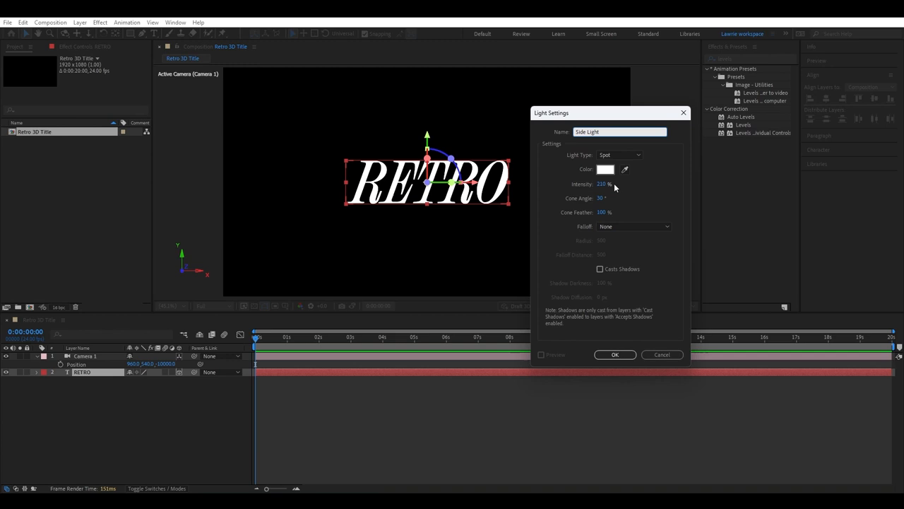
{"action": "mouse_move", "coordinate": [616, 206]}
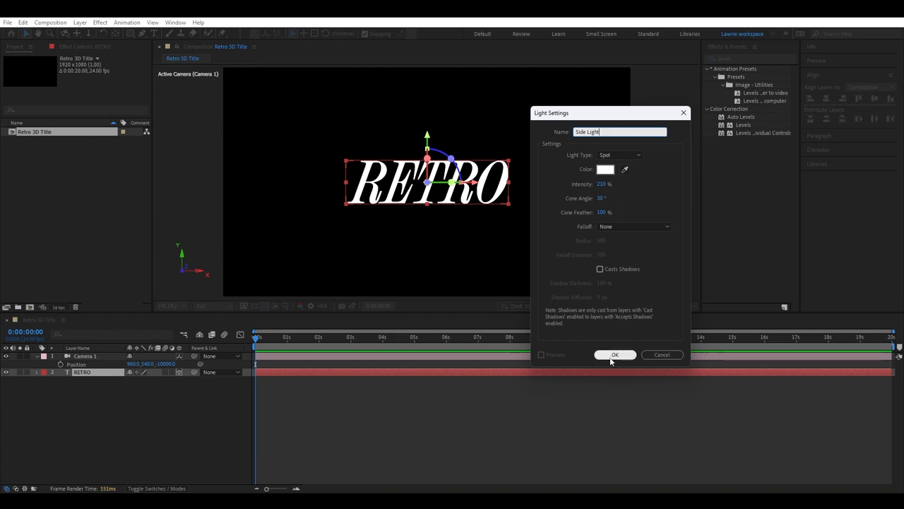
{"action": "left_click", "coordinate": [615, 353]}
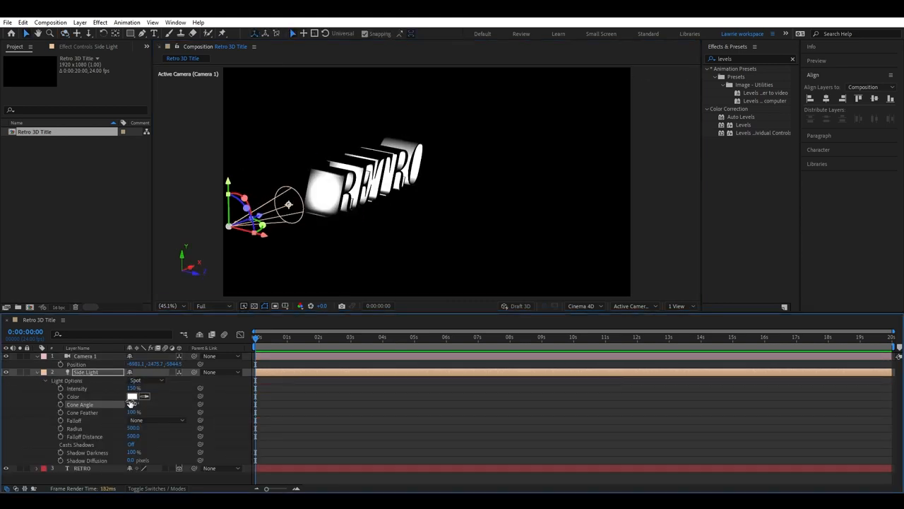
Step: Place Side Light 2 on the right in Front view, then return to Active Camera view
{"action": "left_click", "coordinate": [633, 306]}
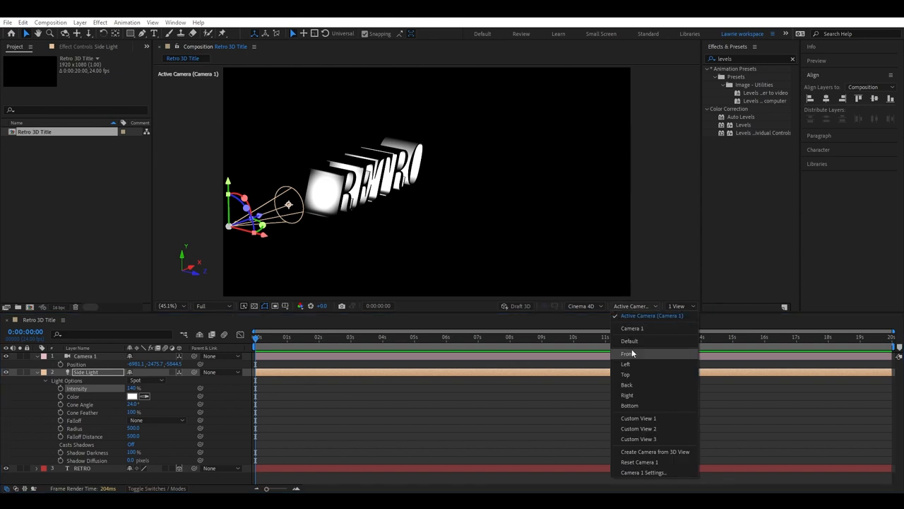
{"action": "left_click", "coordinate": [628, 353]}
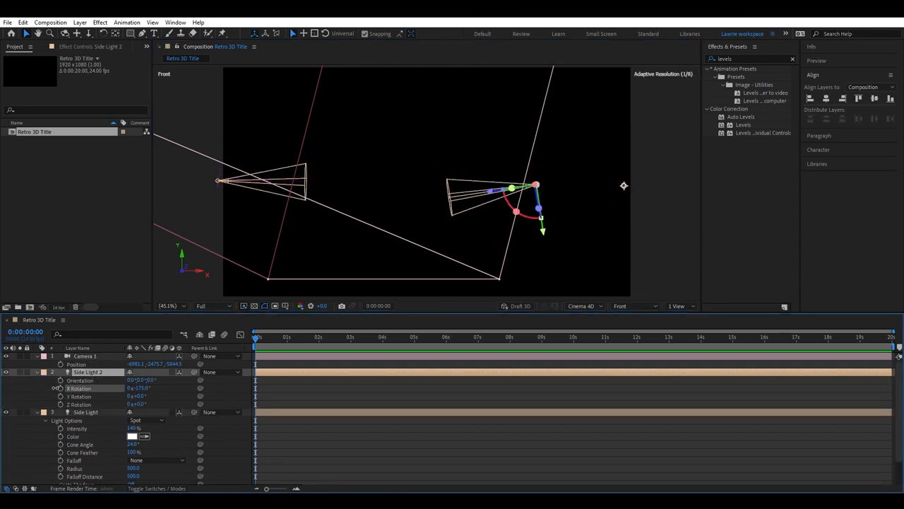
{"action": "left_click", "coordinate": [633, 305]}
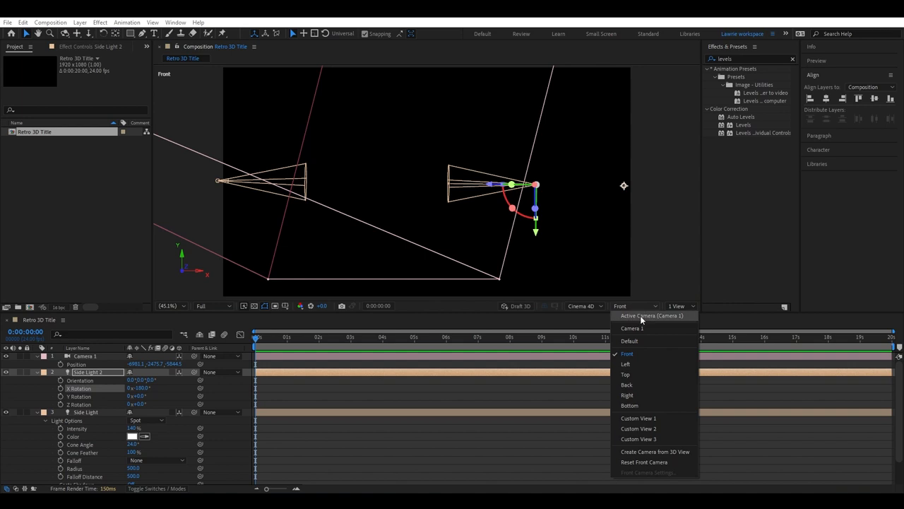
{"action": "left_click", "coordinate": [649, 317]}
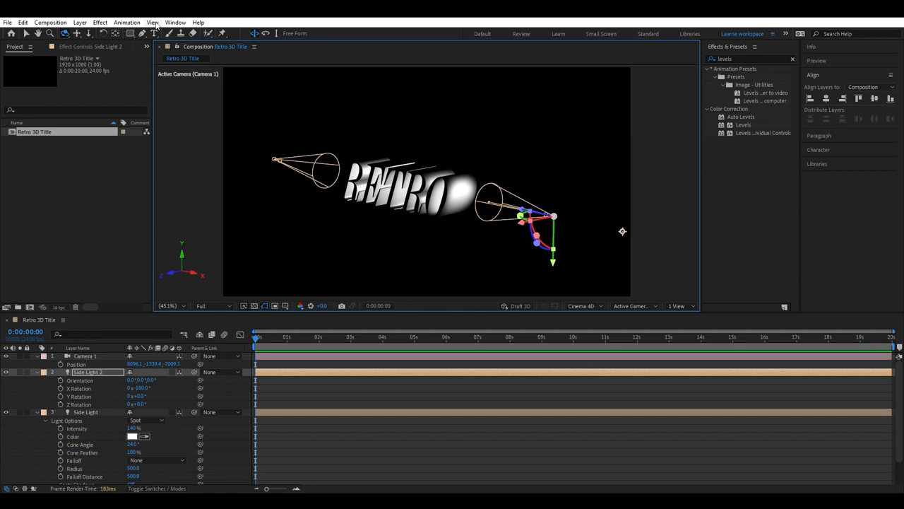
Step: Reset Camera 1 to its default straight-on view
{"action": "left_click", "coordinate": [153, 23]}
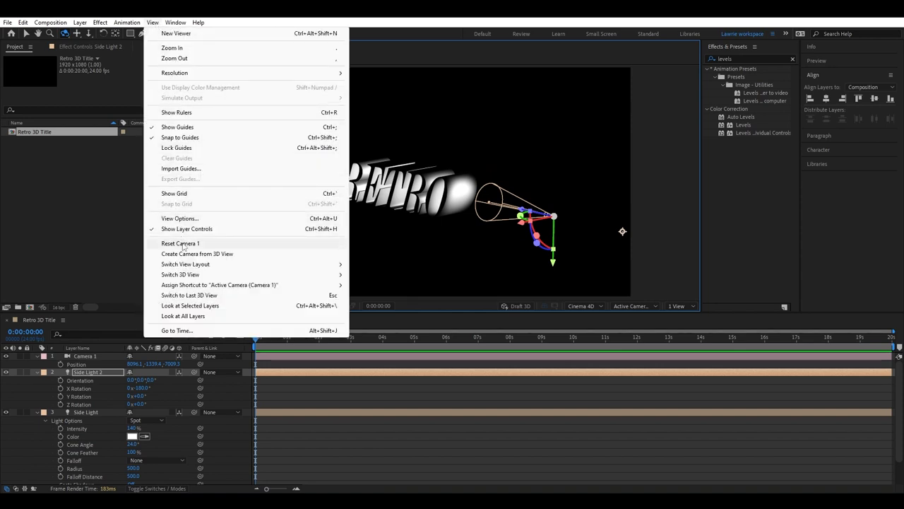
{"action": "left_click", "coordinate": [181, 243]}
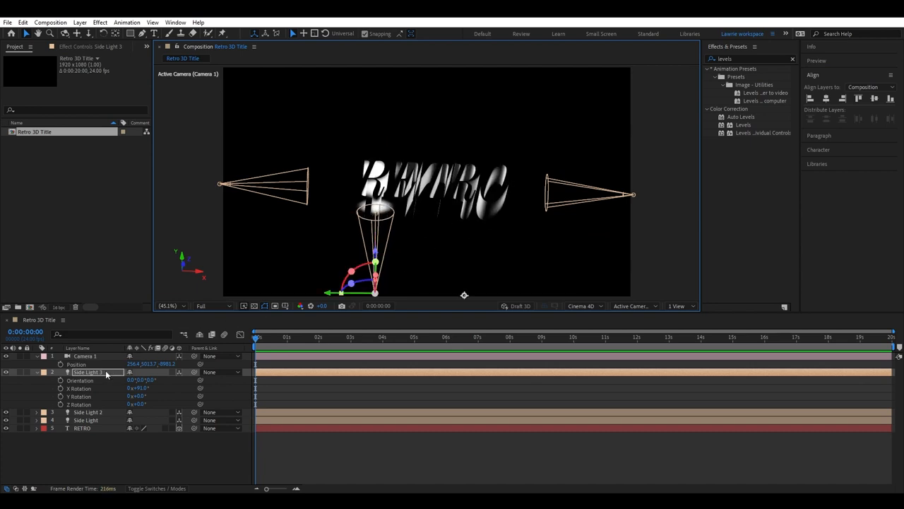
Step: In Front view, space Side Lights 3–6 along the bottom, dismissing the auto-orient warning
{"action": "left_click", "coordinate": [632, 305]}
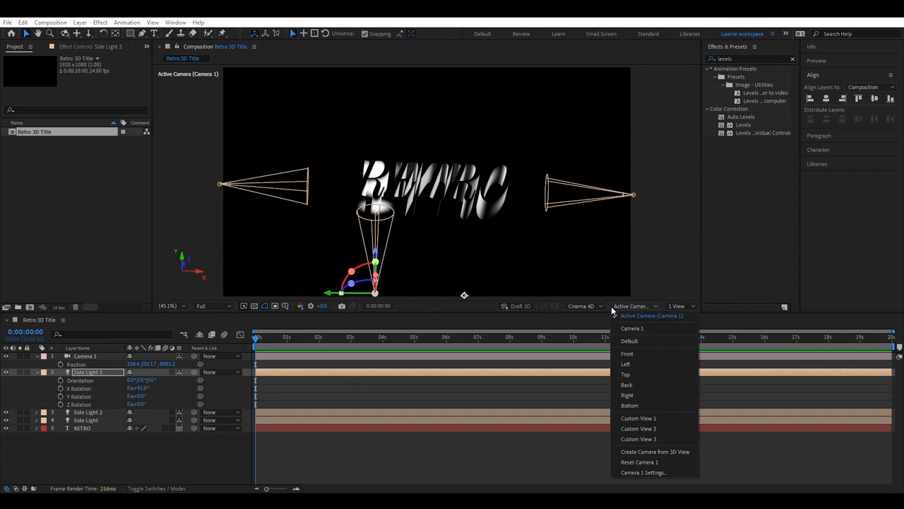
{"action": "left_click", "coordinate": [627, 353]}
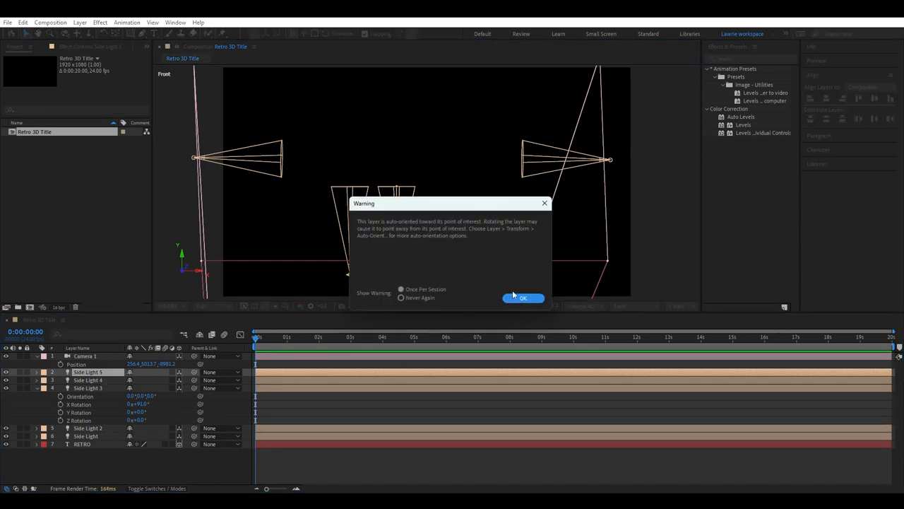
{"action": "left_click", "coordinate": [522, 296]}
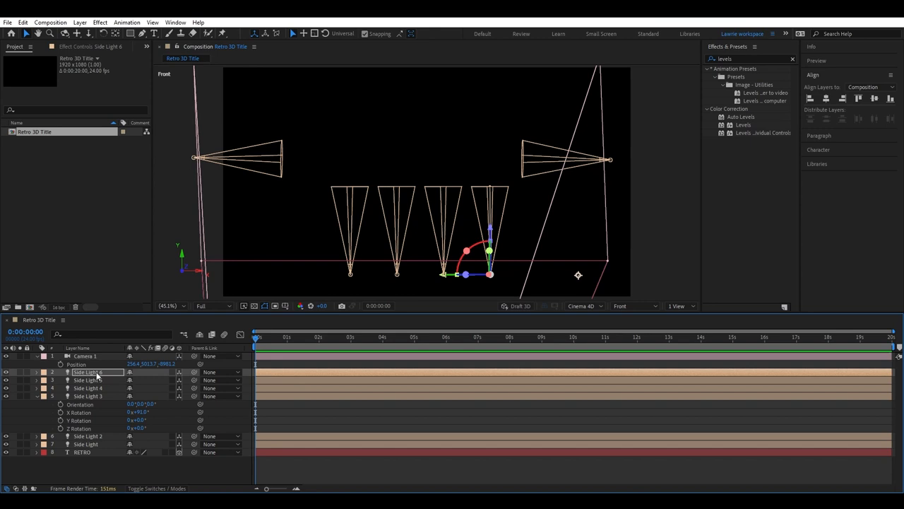
{"action": "left_click", "coordinate": [633, 305]}
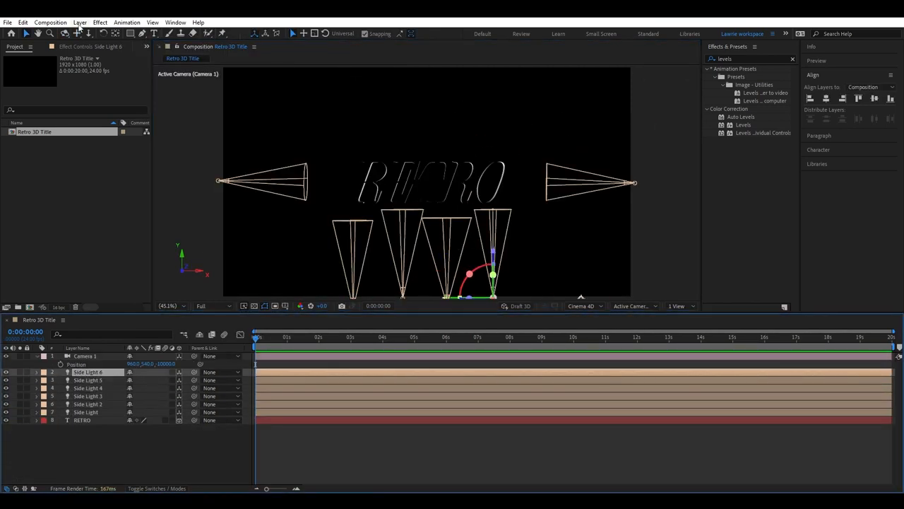
Step: Add a new light of type Point named 'Point Light'
{"action": "left_click", "coordinate": [79, 22]}
{"action": "type", "text": "Front Light"}
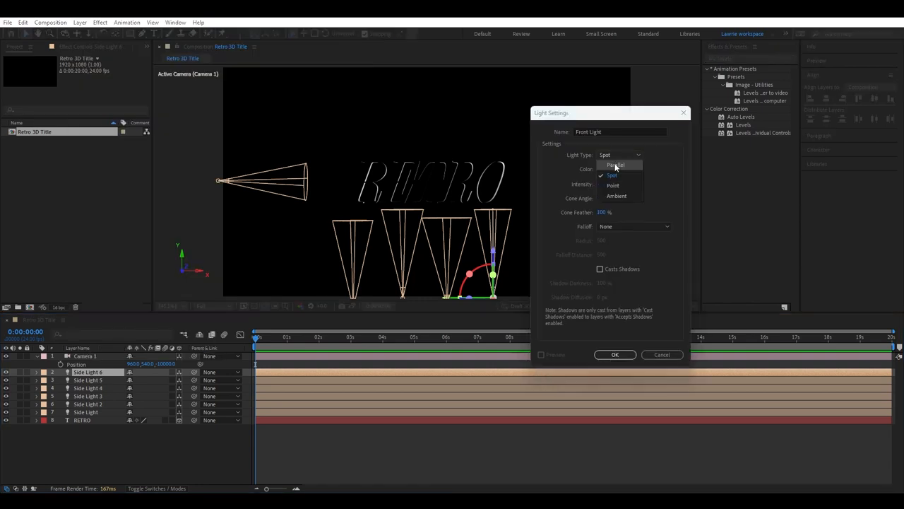
{"action": "left_click", "coordinate": [614, 354]}
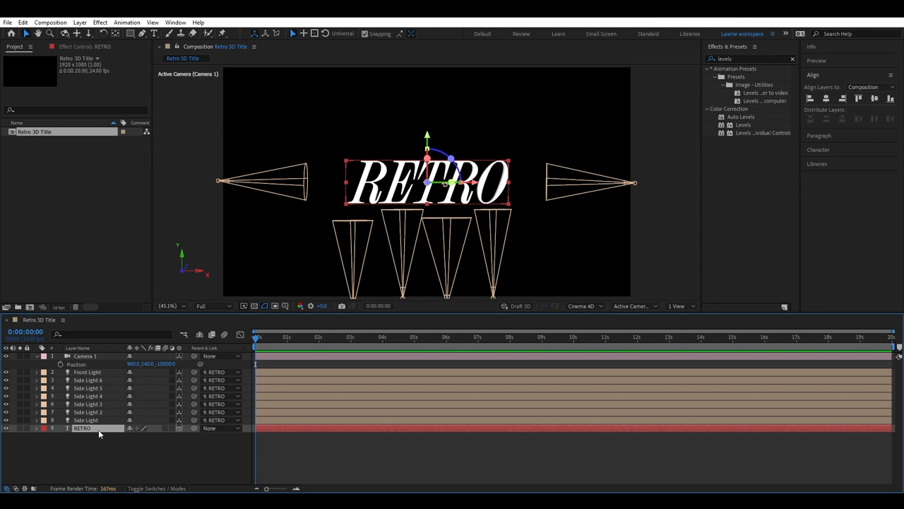
Step: Keyframe RETRO's rotation at the start and a later time so it tumbles in 3D
{"action": "left_click", "coordinate": [37, 428]}
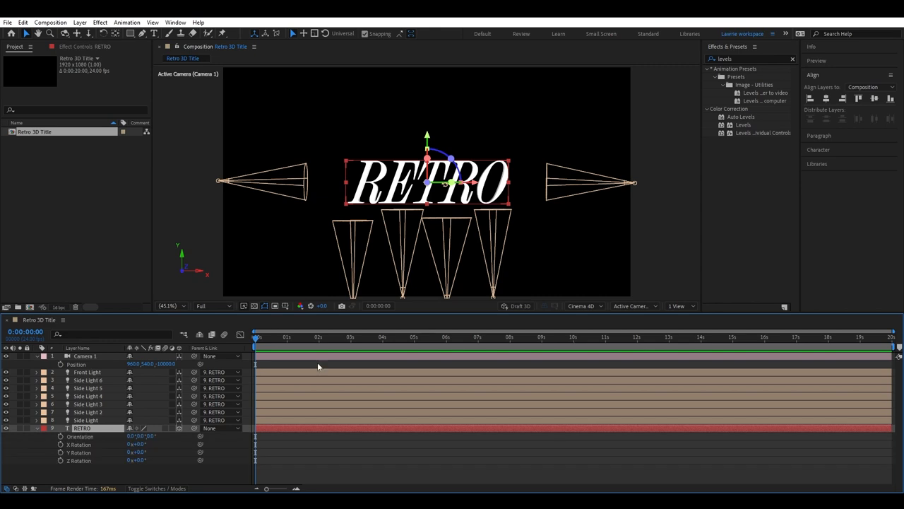
{"action": "left_click", "coordinate": [415, 336]}
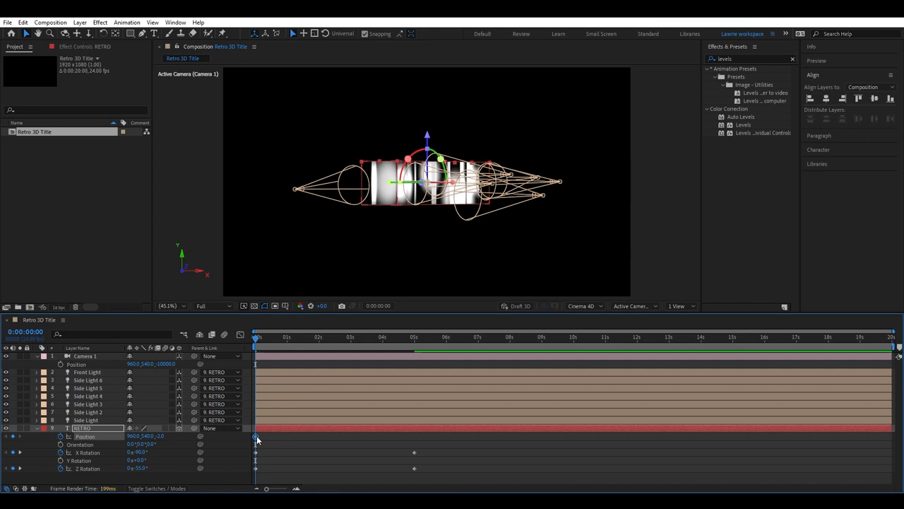
{"action": "left_click", "coordinate": [387, 337]}
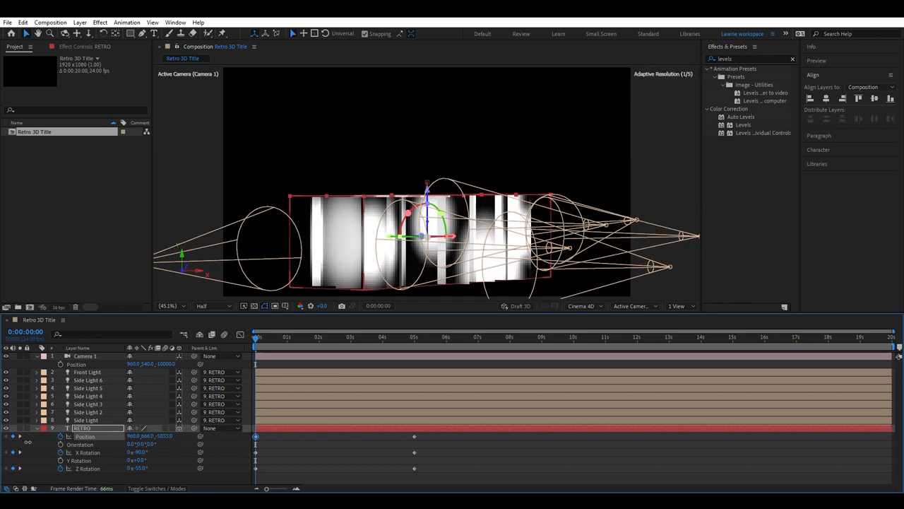
{"action": "left_click", "coordinate": [271, 337]}
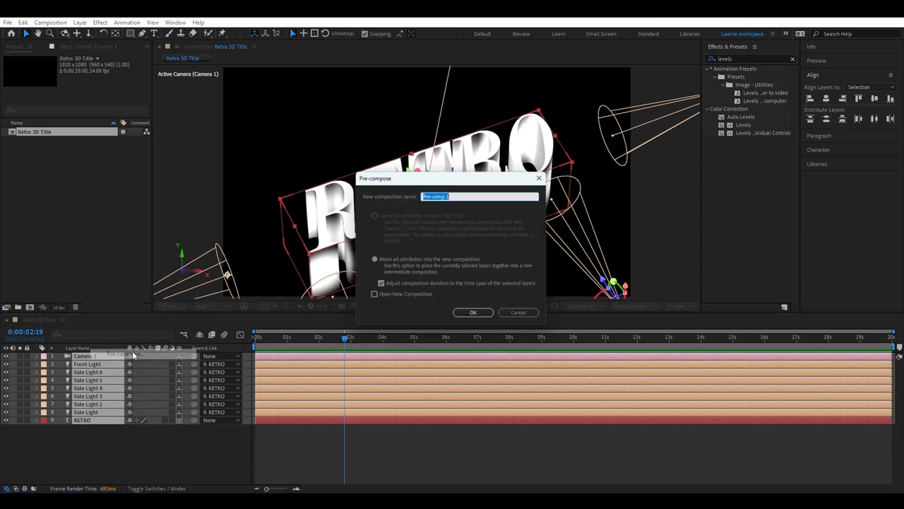
Step: Pre-compose the layers and apply Colorama to RETRO with Add Phase set to 1. RETRO
{"action": "left_click", "coordinate": [472, 312]}
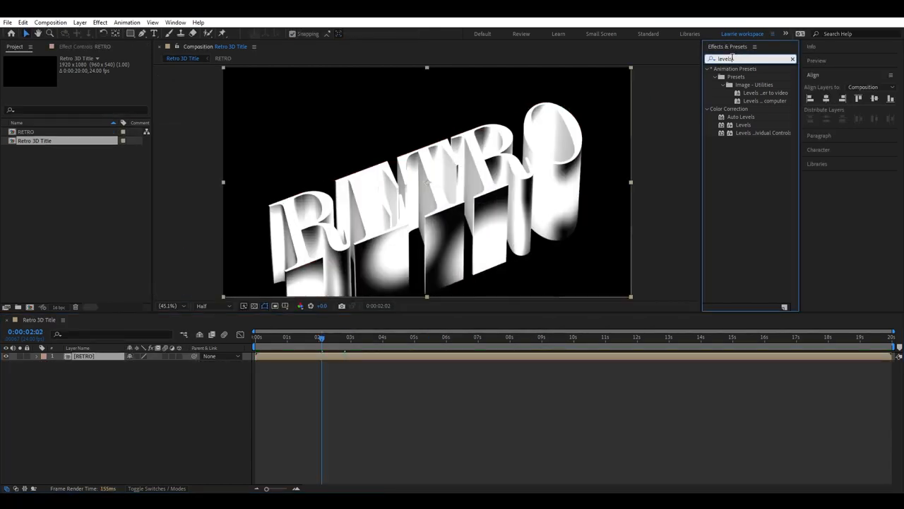
{"action": "type", "text": "colorama"}
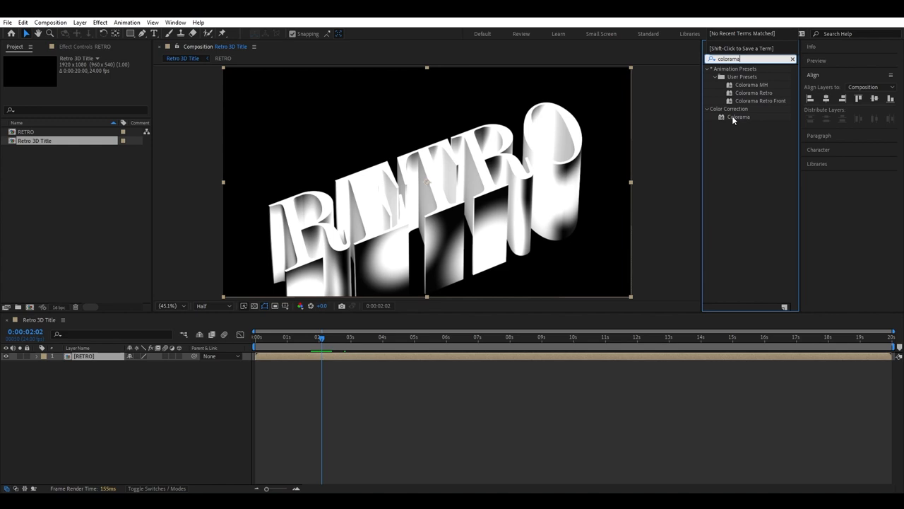
{"action": "double_click", "coordinate": [739, 116]}
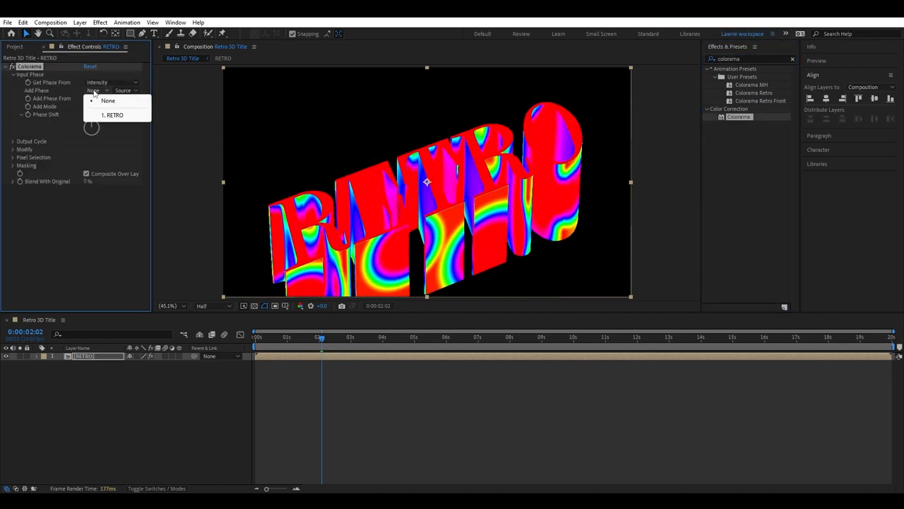
{"action": "left_click", "coordinate": [113, 114]}
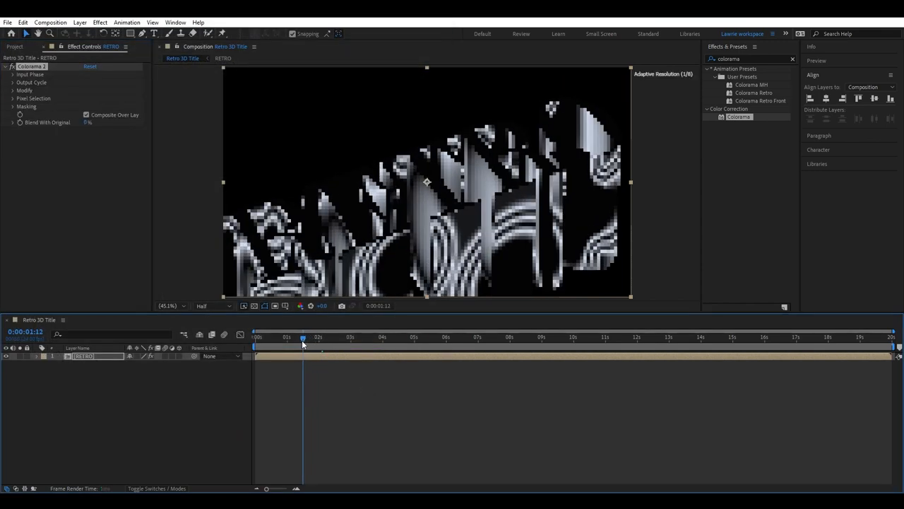
{"action": "left_click", "coordinate": [12, 73]}
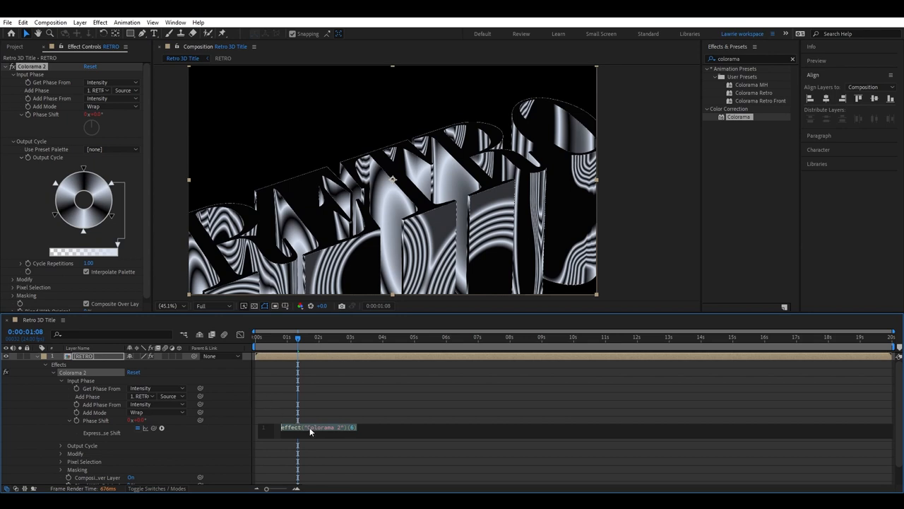
Step: Drive Colorama Phase Shift with a time*100 expression and preview the flowing stripes at several frames
{"action": "type", "text": "time*100"}
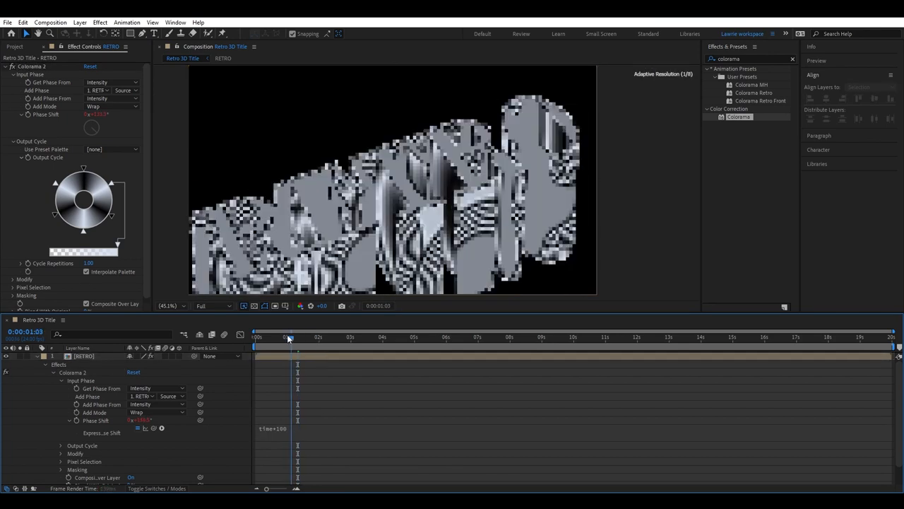
{"action": "left_click", "coordinate": [283, 336]}
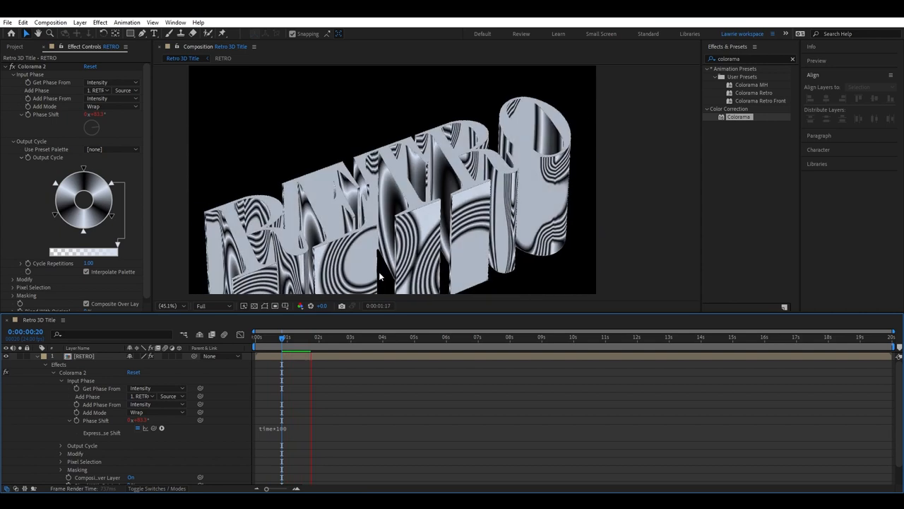
{"action": "left_click", "coordinate": [320, 347]}
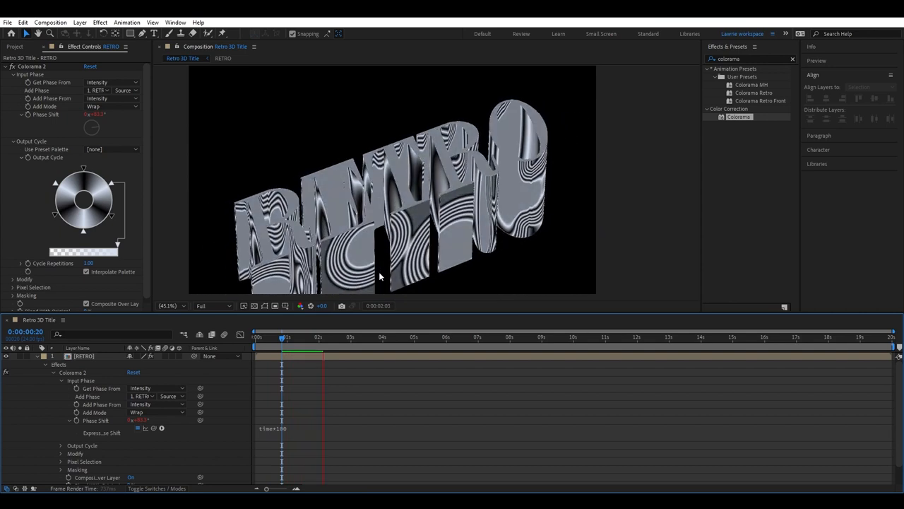
{"action": "left_click", "coordinate": [334, 336]}
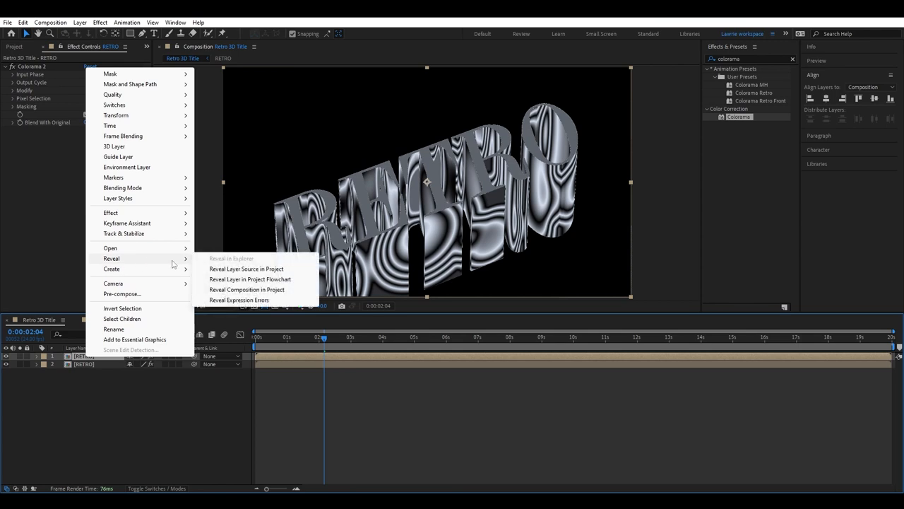
Step: Split the title into RETRO FRONT and RETRO SIDES copies, white faces over Colorama-striped sides
{"action": "left_click", "coordinate": [246, 268]}
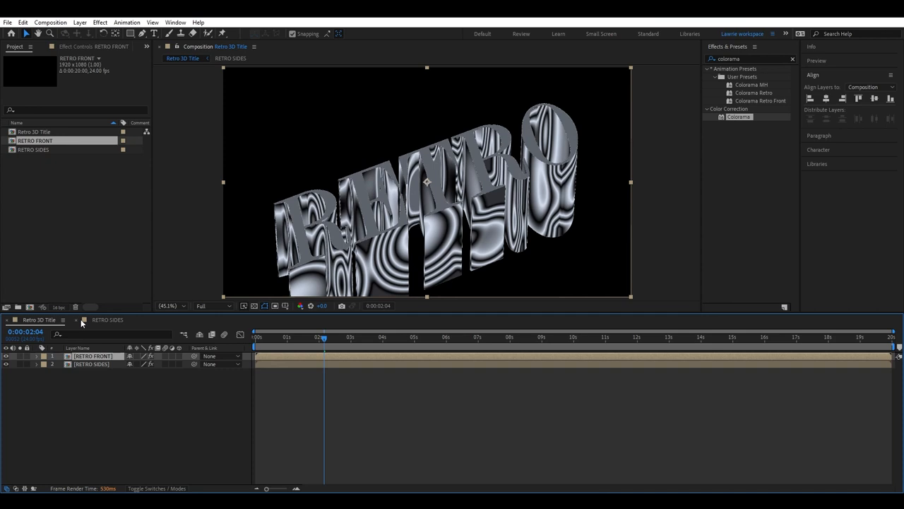
{"action": "left_click", "coordinate": [82, 320]}
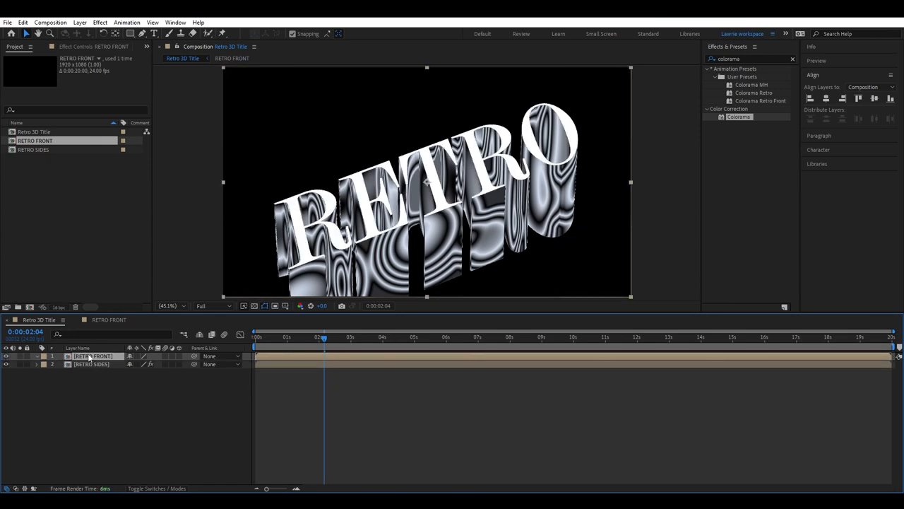
{"action": "left_click", "coordinate": [406, 336]}
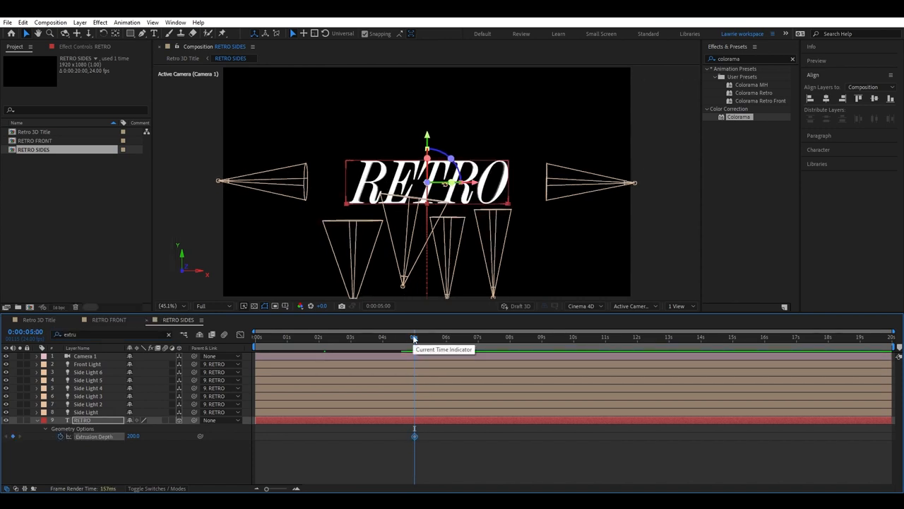
Step: Scrub to a later moment in the RETRO SIDES animation to inspect the striped sides
{"action": "left_click_drag", "start_coordinate": [415, 337], "coordinate": [375, 338]}
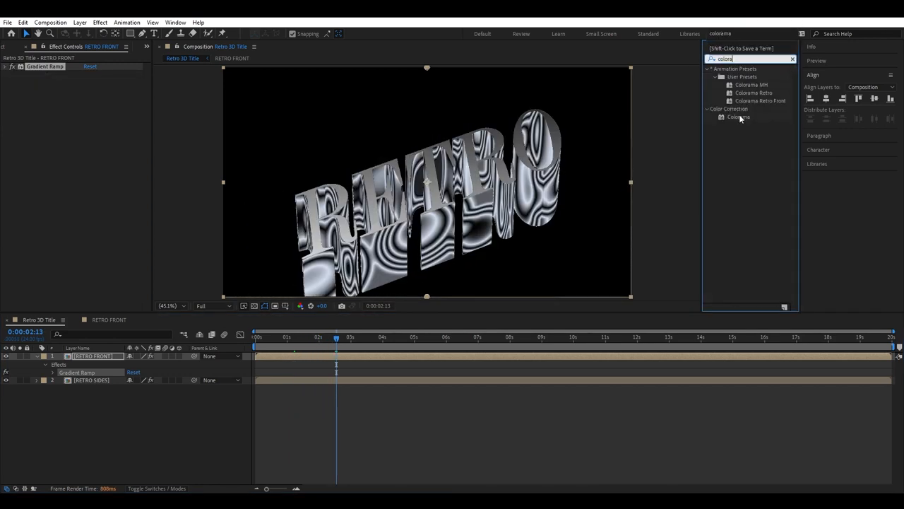
Step: Apply the saved Colorama Retro Front animation preset to RETRO FRONT and reveal its Gradient Ramp settings
{"action": "double_click", "coordinate": [739, 116]}
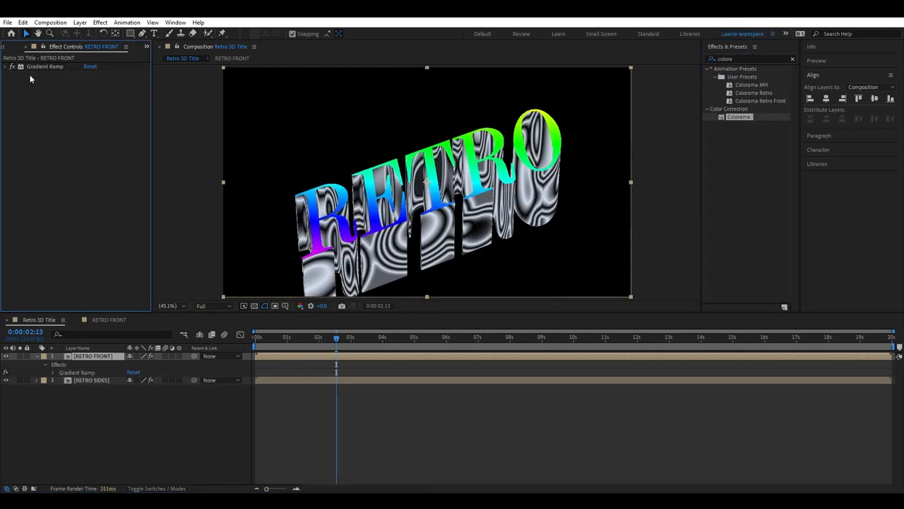
{"action": "left_click", "coordinate": [127, 23]}
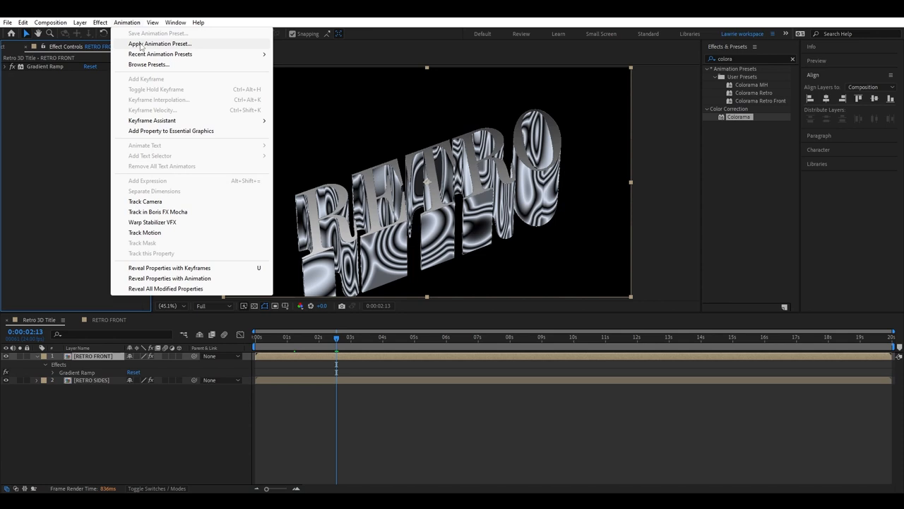
{"action": "left_click", "coordinate": [160, 44]}
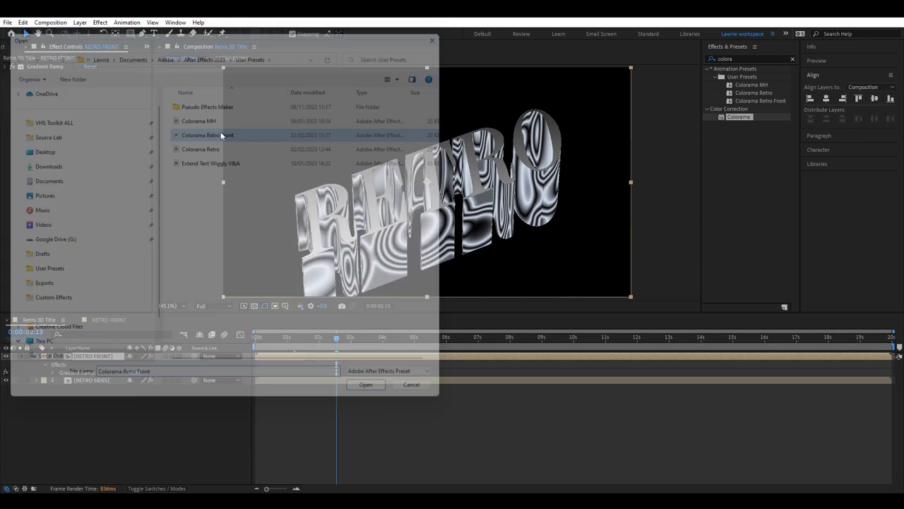
{"action": "left_click", "coordinate": [365, 384]}
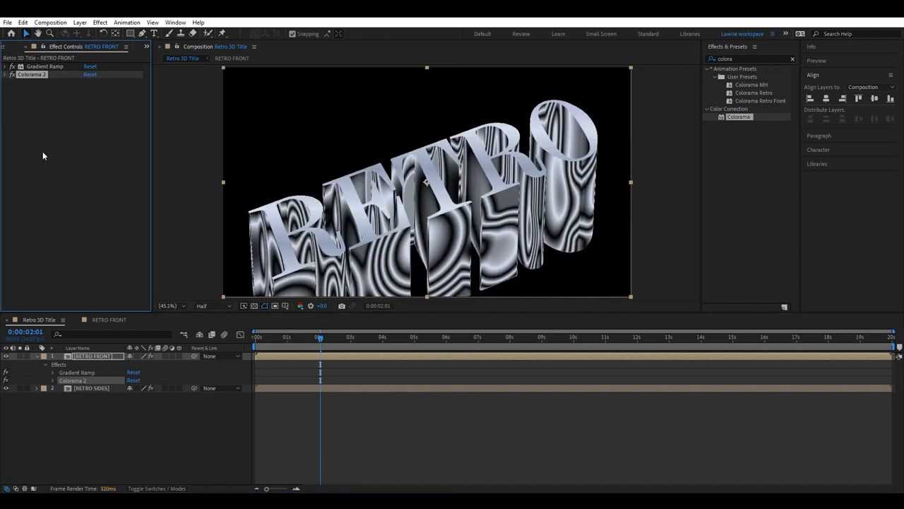
{"action": "left_click", "coordinate": [5, 66]}
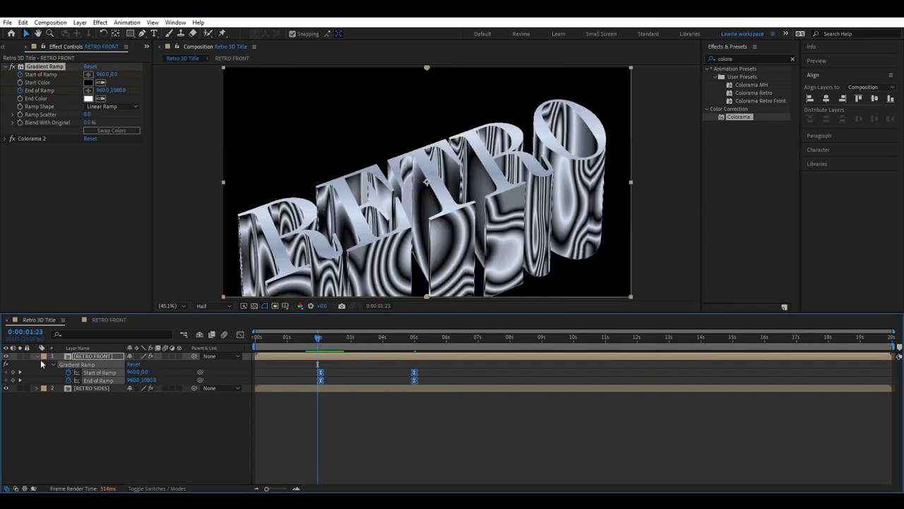
Step: Give RETRO FRONT Stroke, Bevel and Emboss, and Inner Glow layer styles, adjusting the stroke
{"action": "right_click", "coordinate": [94, 356]}
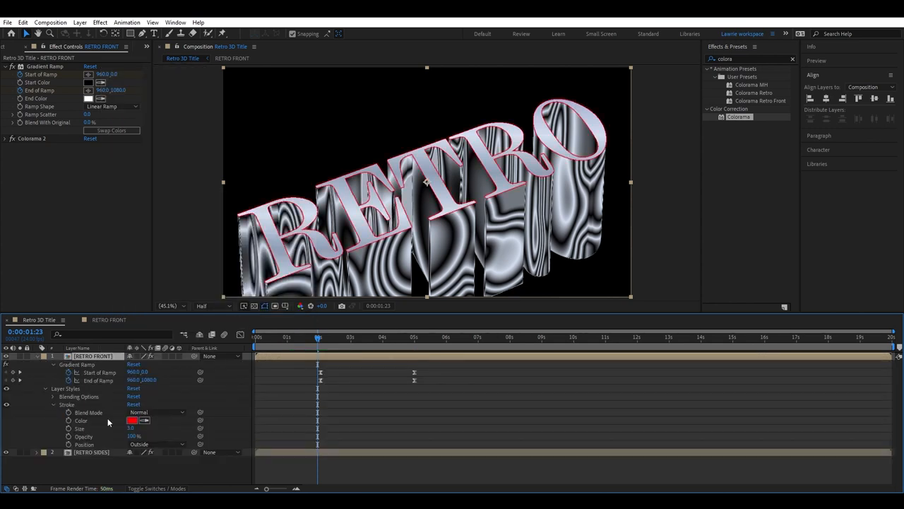
{"action": "left_click", "coordinate": [133, 421]}
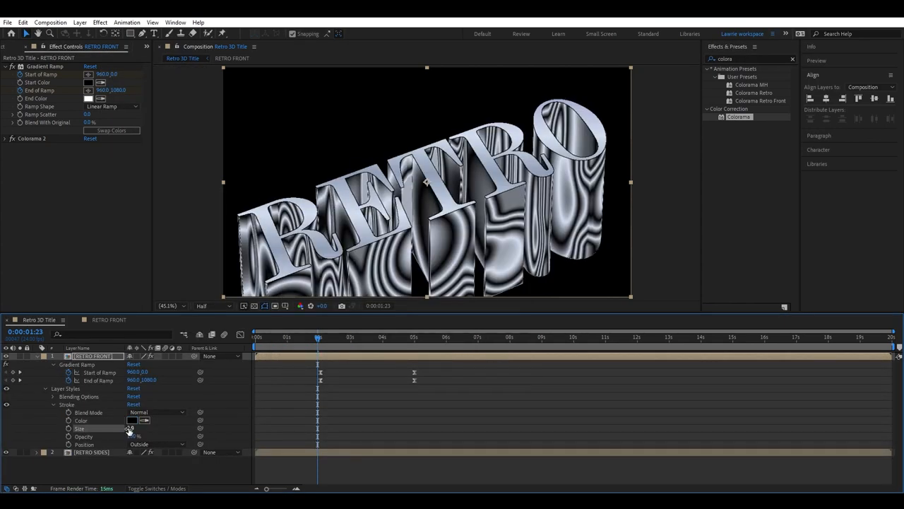
{"action": "right_click", "coordinate": [92, 356]}
{"action": "type", "text": "18"}
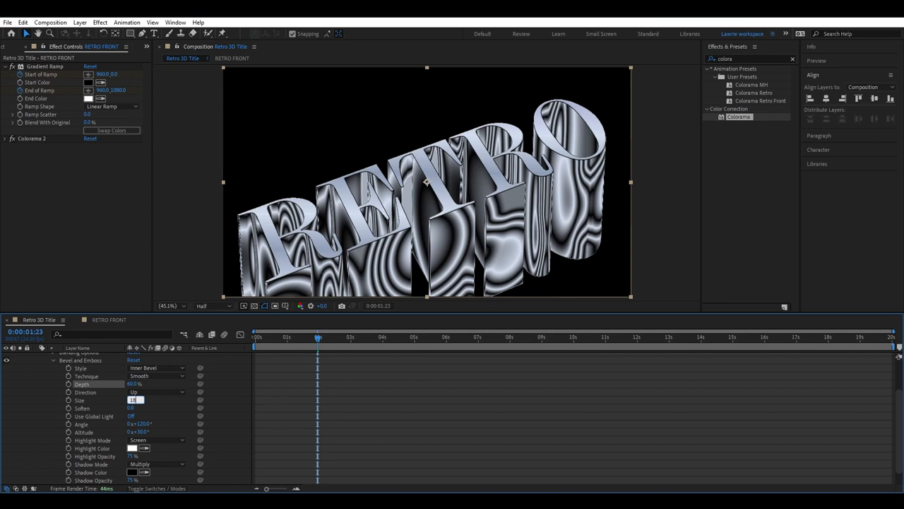
{"action": "right_click", "coordinate": [92, 356]}
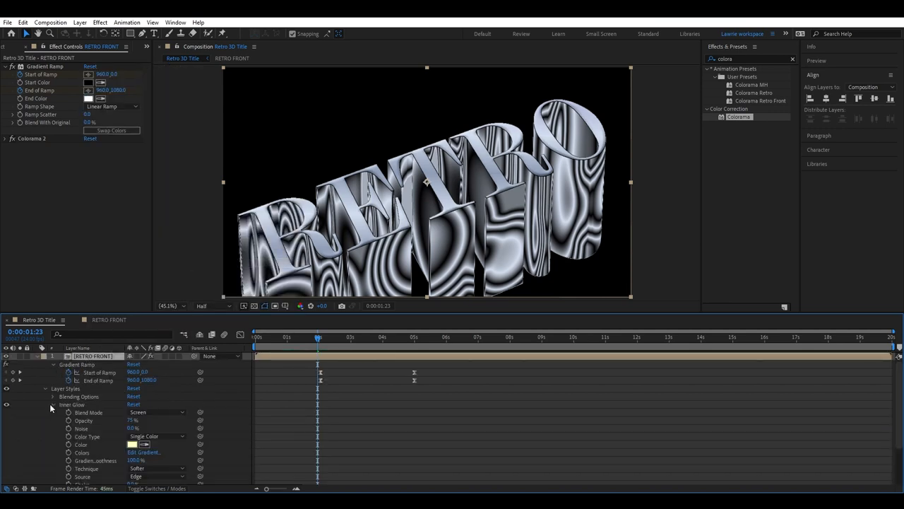
{"action": "scroll", "scroll_direction": "down", "scroll_amount": 3}
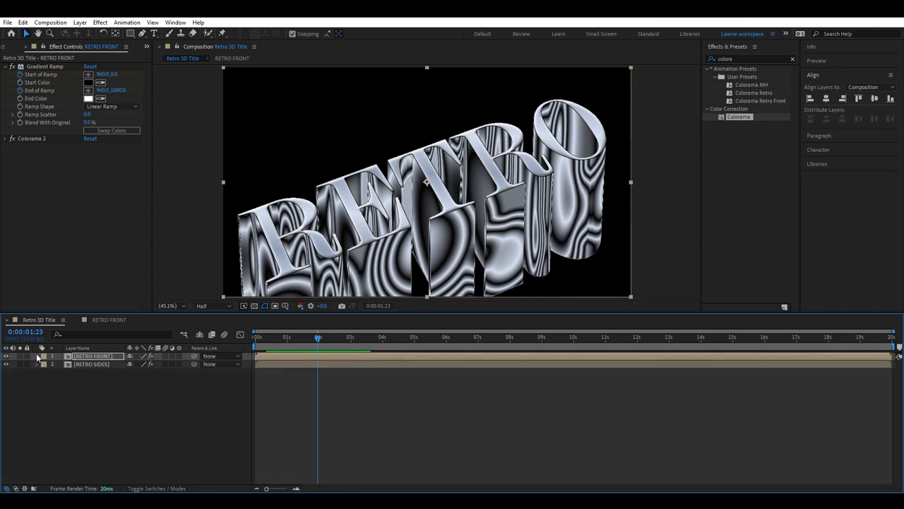
Step: Create an ASSURANCE text layer beneath RETRO
{"action": "left_click", "coordinate": [327, 336]}
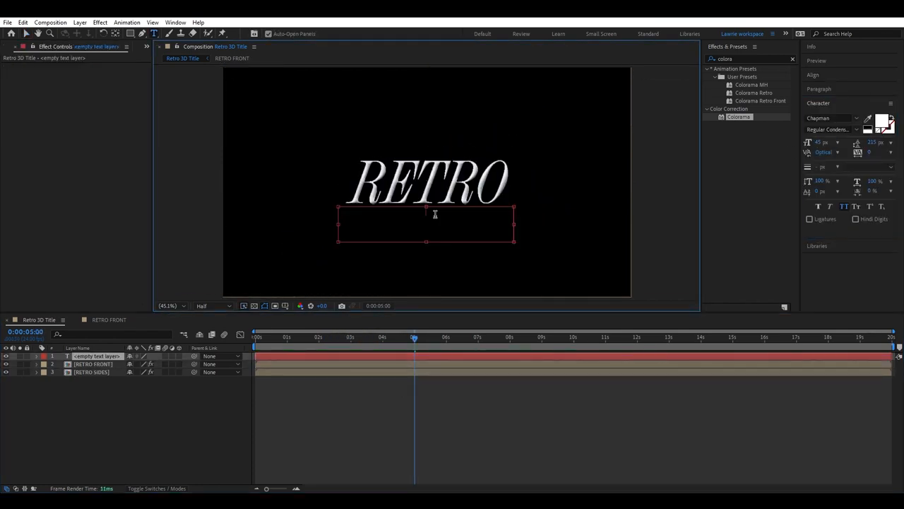
{"action": "type", "text": "ASSURANCE"}
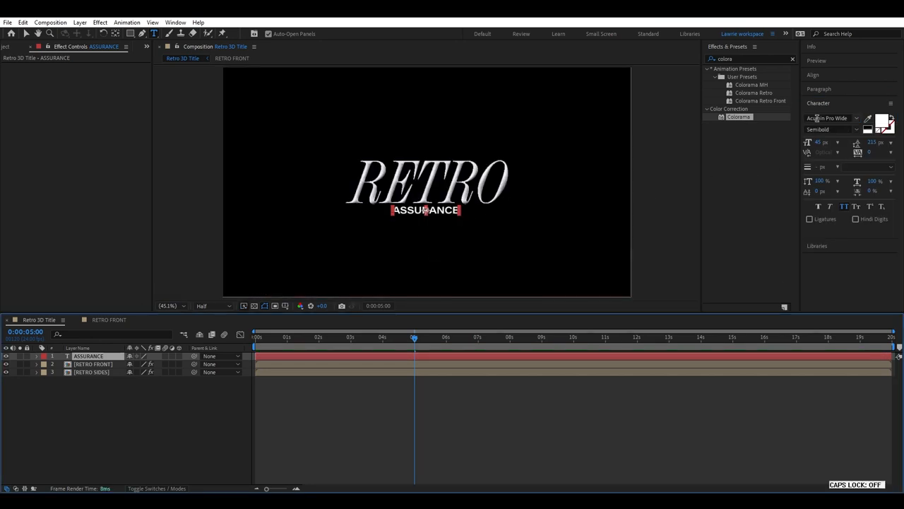
{"action": "left_click", "coordinate": [814, 75]}
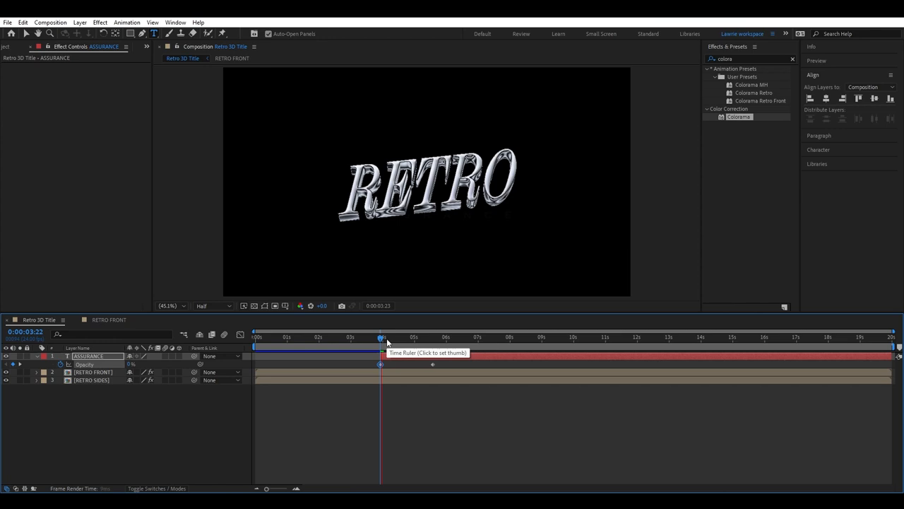
Step: Move ASSURANCE below the RETRO layers and preview its opacity fade-in
{"action": "left_click_drag", "start_coordinate": [381, 336], "coordinate": [334, 336]}
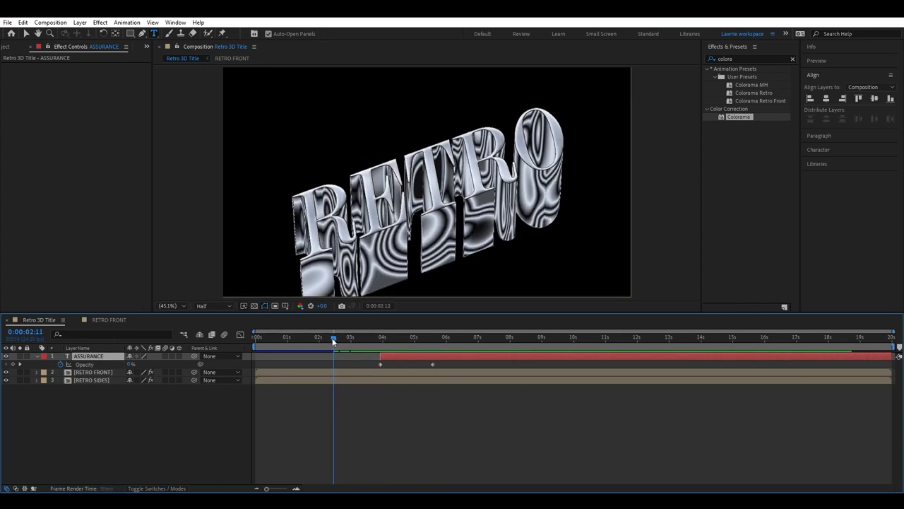
{"action": "left_click_drag", "start_coordinate": [334, 336], "coordinate": [354, 336]}
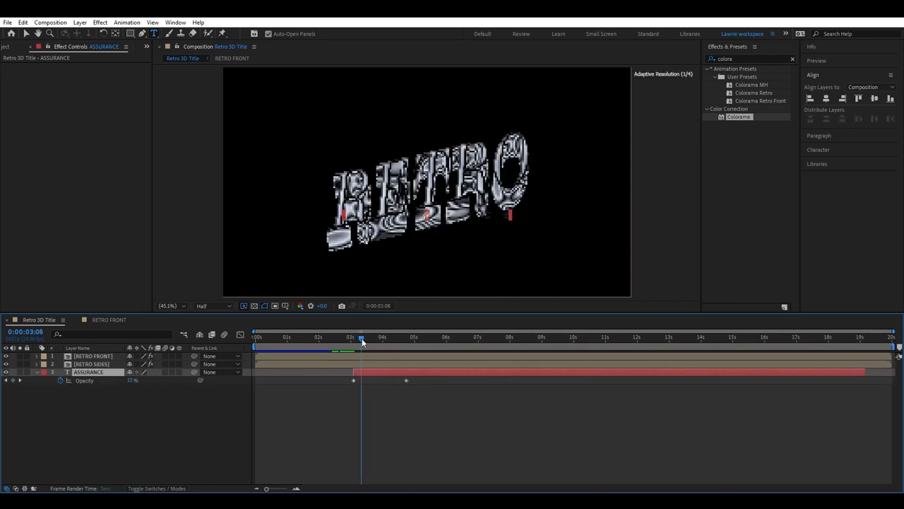
{"action": "left_click_drag", "start_coordinate": [362, 336], "coordinate": [355, 336]}
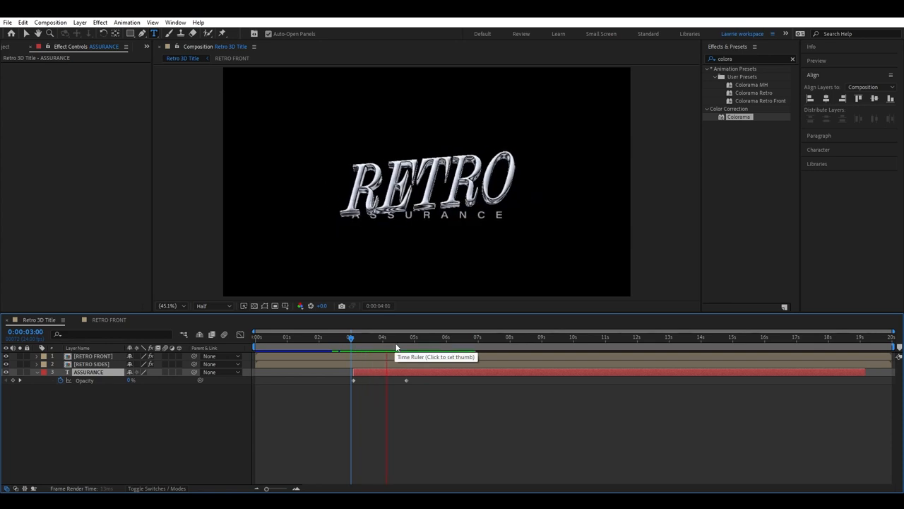
{"action": "left_click", "coordinate": [384, 336]}
{"action": "type", "text": "echo"}
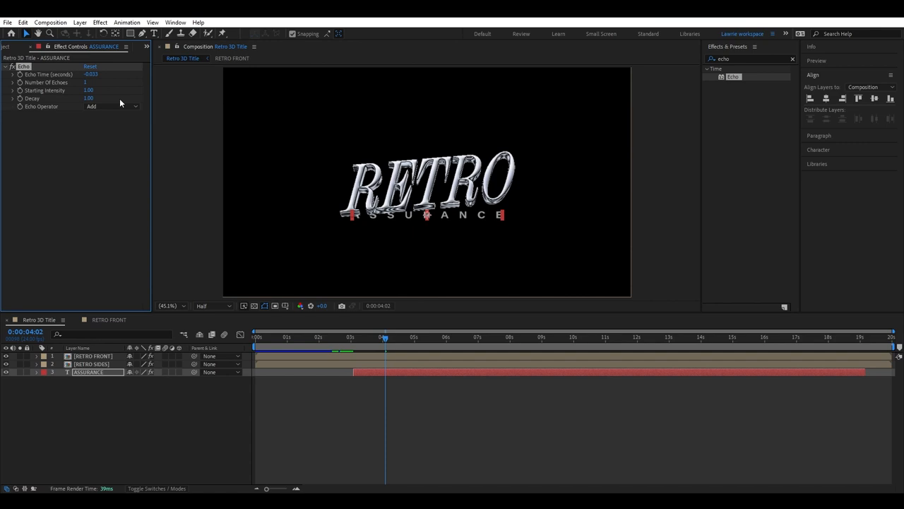
Step: Set the Echo Time on ASSURANCE to 0.02 for tight trailing copies
{"action": "double_click", "coordinate": [90, 73]}
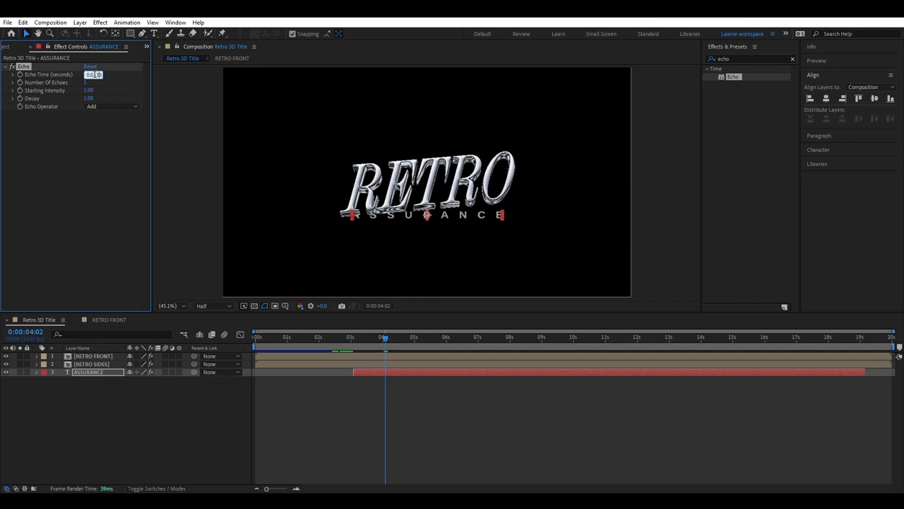
{"action": "type", "text": "0.020"}
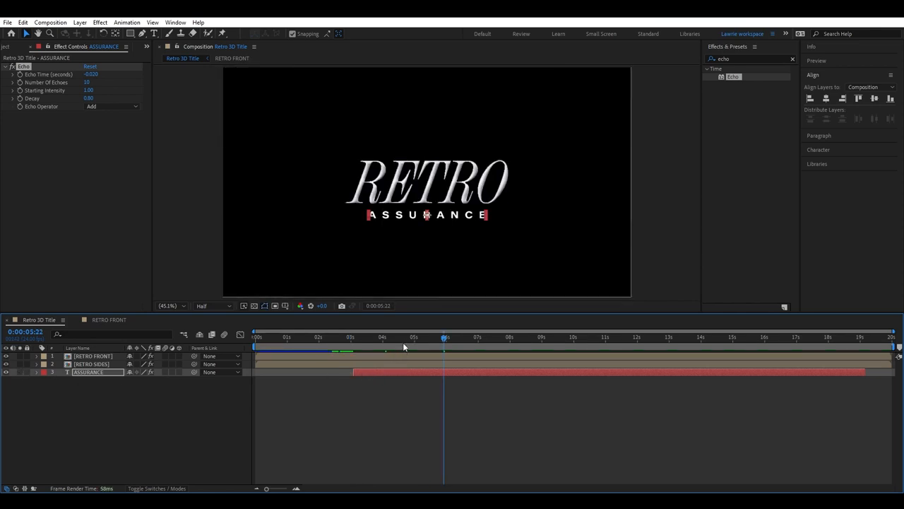
{"action": "left_click", "coordinate": [79, 23]}
{"action": "type", "text": "glow"}
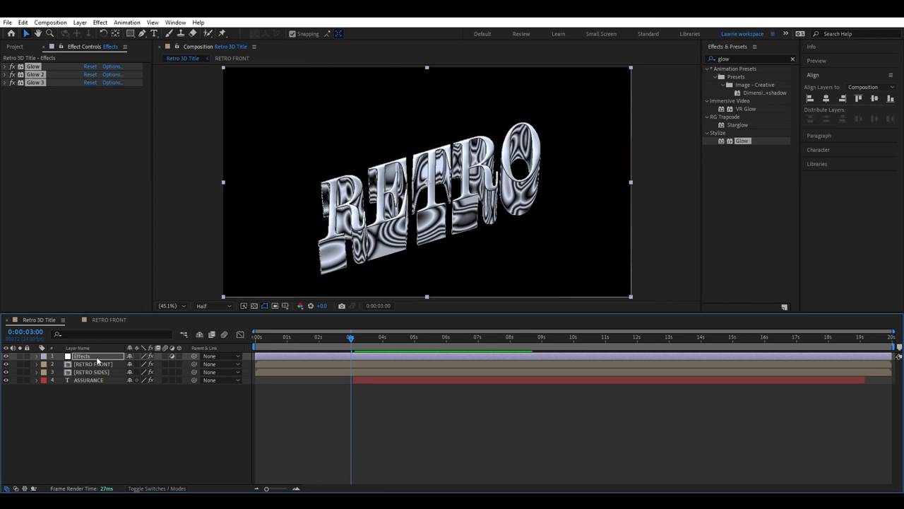
Step: Search the Effects layer's three Glows for their Glow Threshold property
{"action": "type", "text": "thresh"}
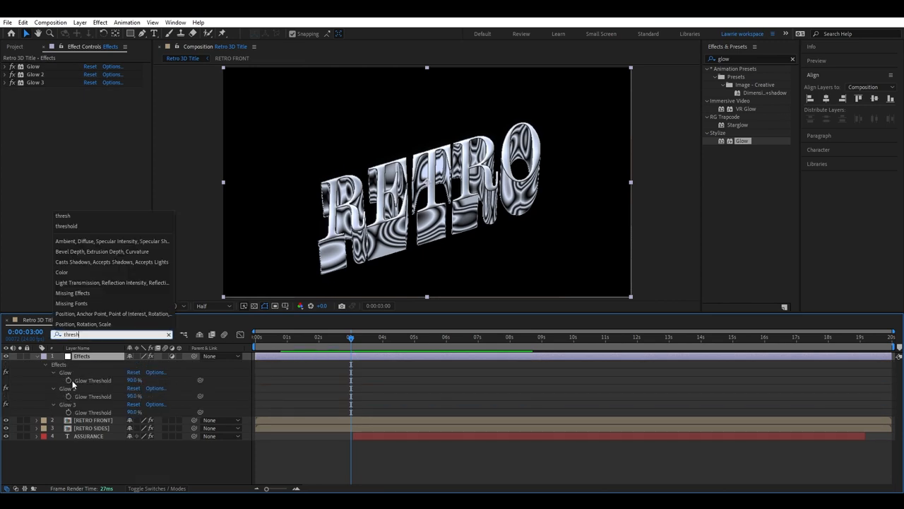
Step: Reveal Glow Intensity and drag the glow flash keyframes to a later time
{"action": "type", "text": "intensi"}
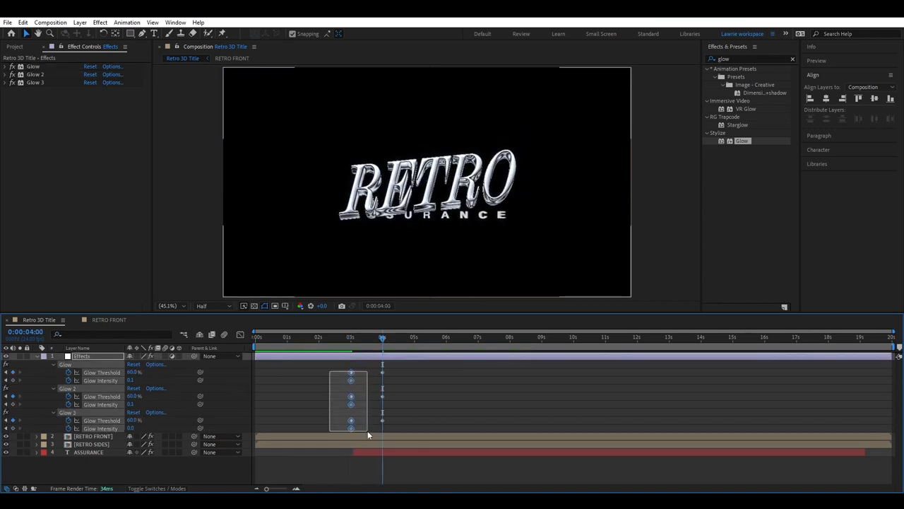
{"action": "left_click_drag", "start_coordinate": [381, 336], "coordinate": [447, 336]}
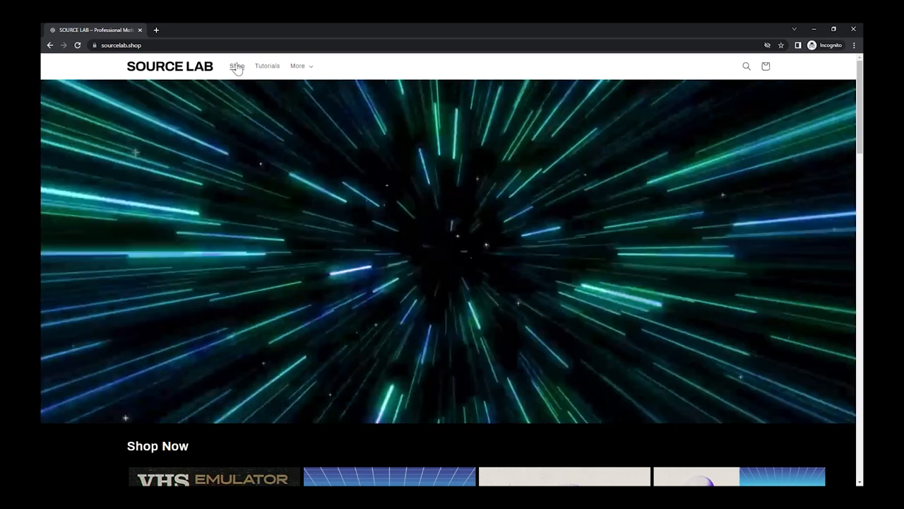
Step: Go to the Shop section of sourcelab.shop to browse its products
{"action": "left_click", "coordinate": [237, 67]}
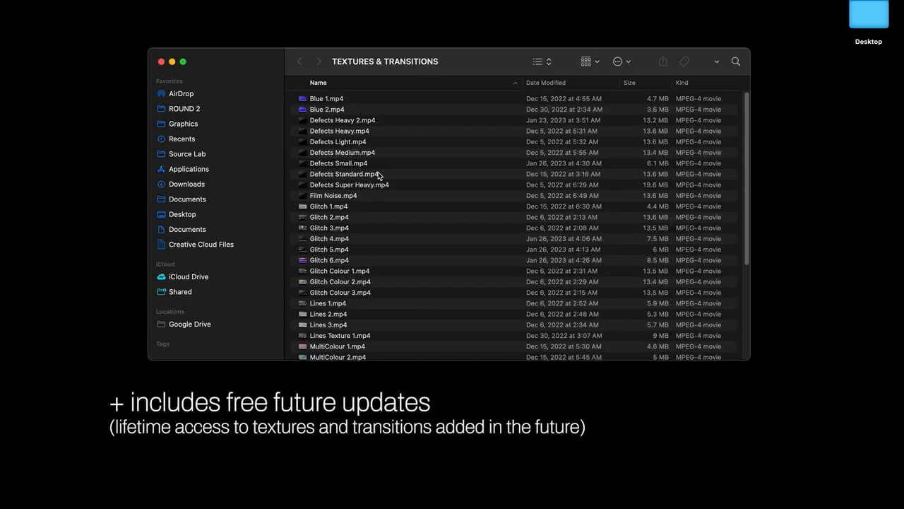
Step: Pick out Defects Standard.mp4 in the TEXTURES & TRANSITIONS folder and look through the other clips
{"action": "left_click", "coordinate": [345, 174]}
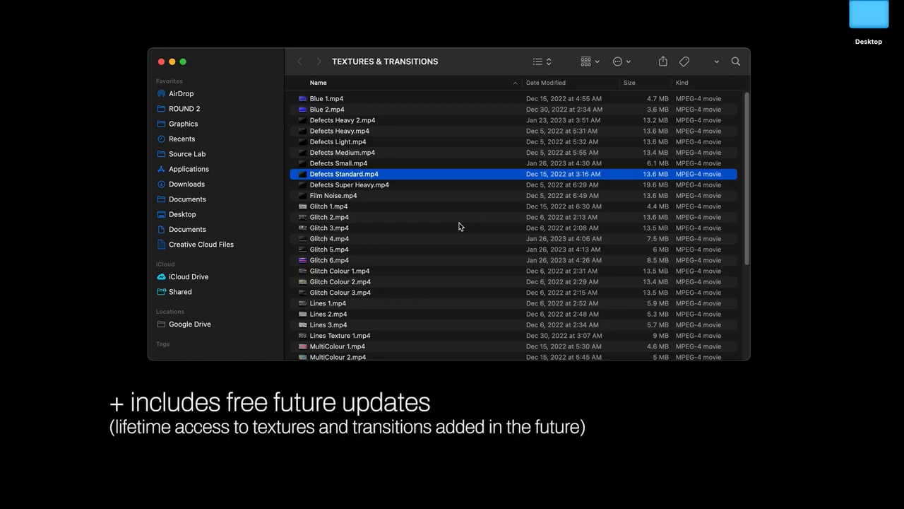
{"action": "scroll", "scroll_direction": "down", "scroll_amount": 3}
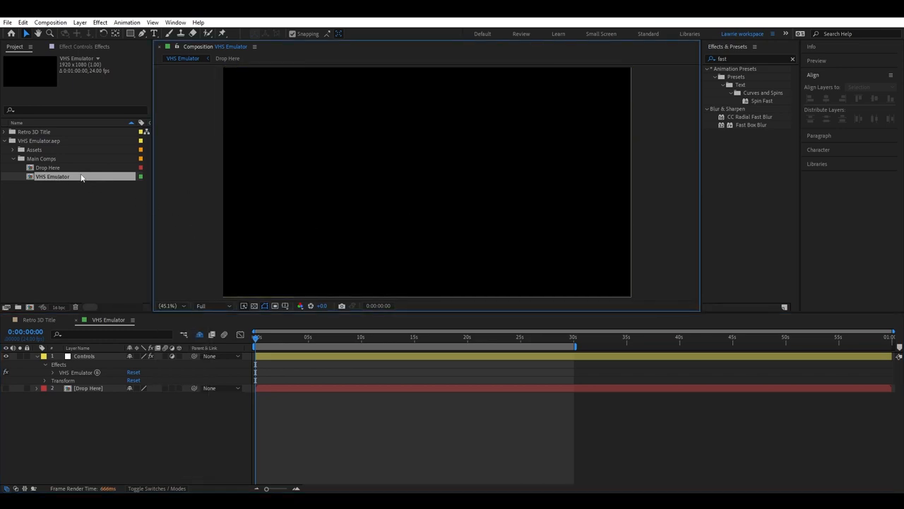
Step: Place the Retro 3D Title comp inside the Drop Here comp and check the title appears
{"action": "double_click", "coordinate": [48, 167]}
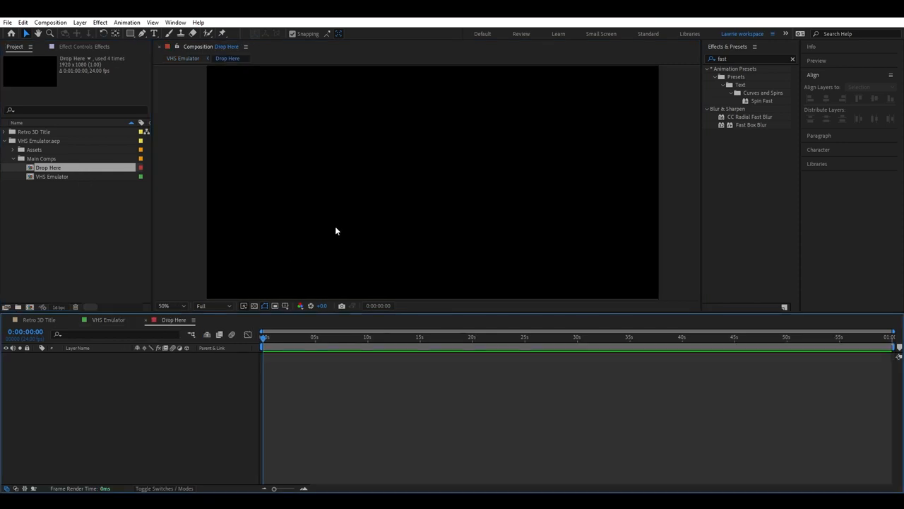
{"action": "left_click", "coordinate": [4, 132]}
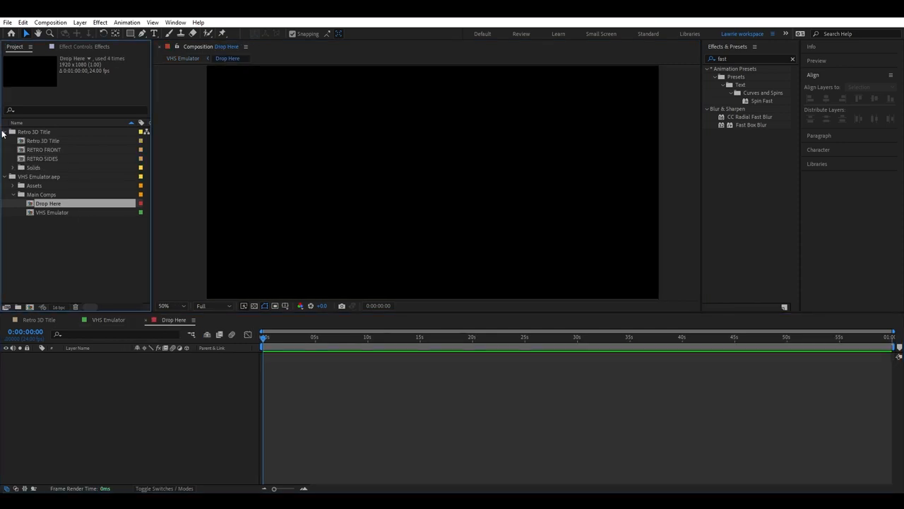
{"action": "left_click", "coordinate": [44, 141]}
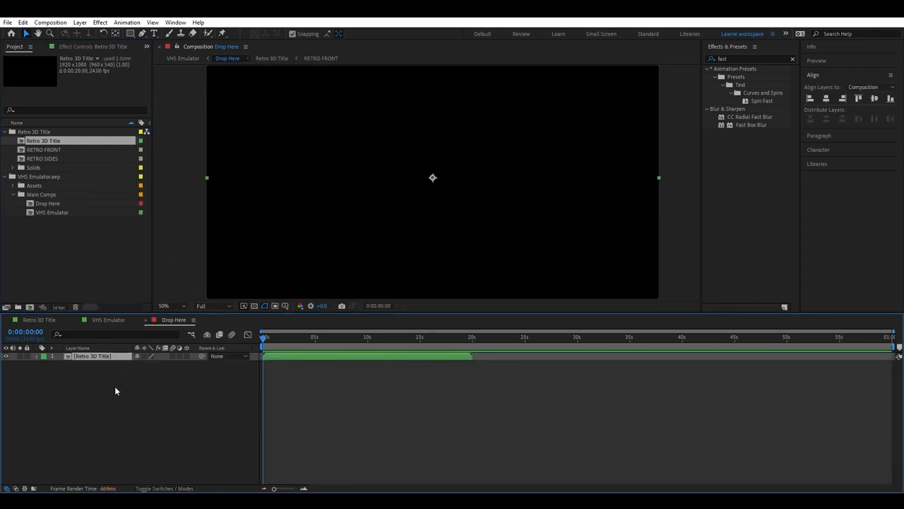
{"action": "left_click", "coordinate": [288, 336]}
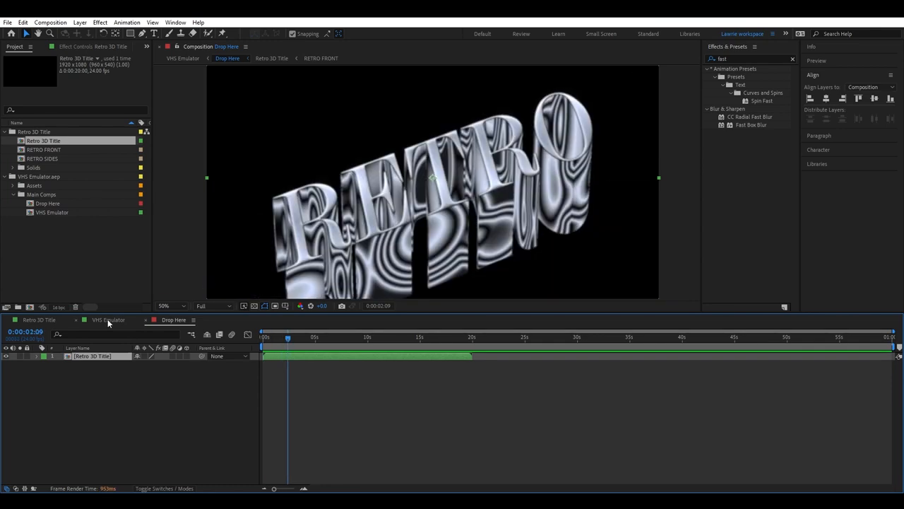
Step: Return to the VHS Emulator comp and expand the VHS EMULATOR folder
{"action": "left_click", "coordinate": [107, 319]}
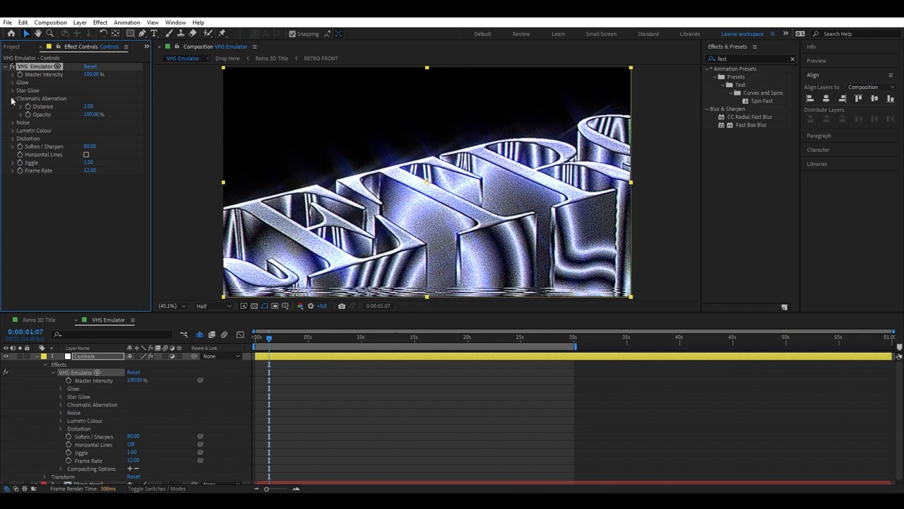
{"action": "left_click", "coordinate": [13, 122]}
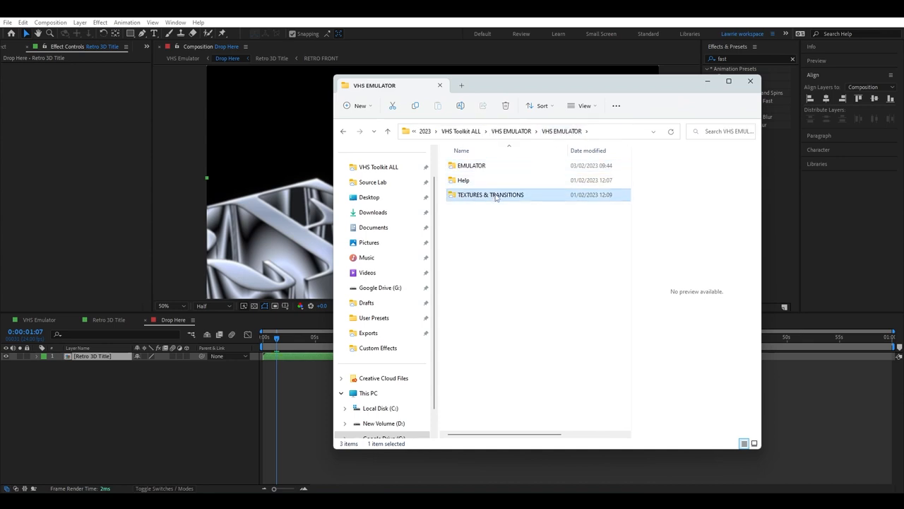
Step: Import Defects Standard.mp4 from TEXTURES & TRANSITIONS, accepting the Interpret Footage settings
{"action": "double_click", "coordinate": [490, 195]}
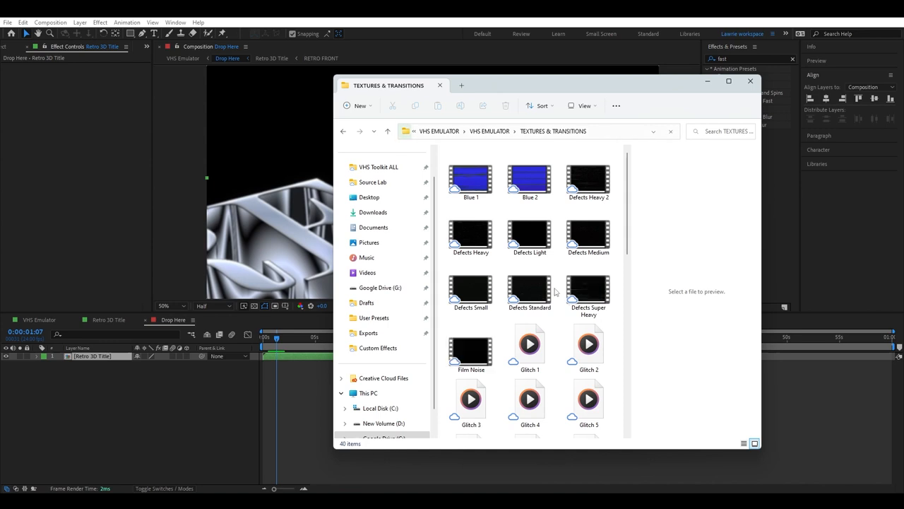
{"action": "left_click", "coordinate": [528, 290]}
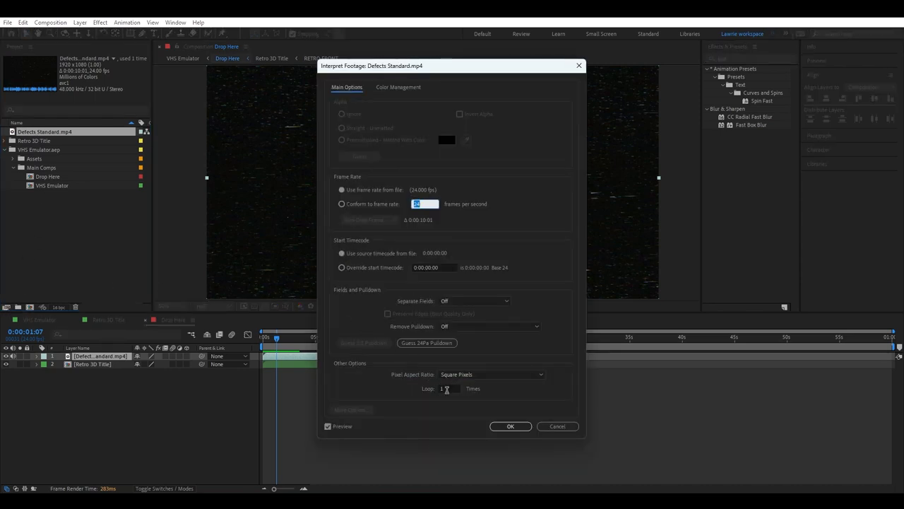
{"action": "left_click", "coordinate": [510, 426]}
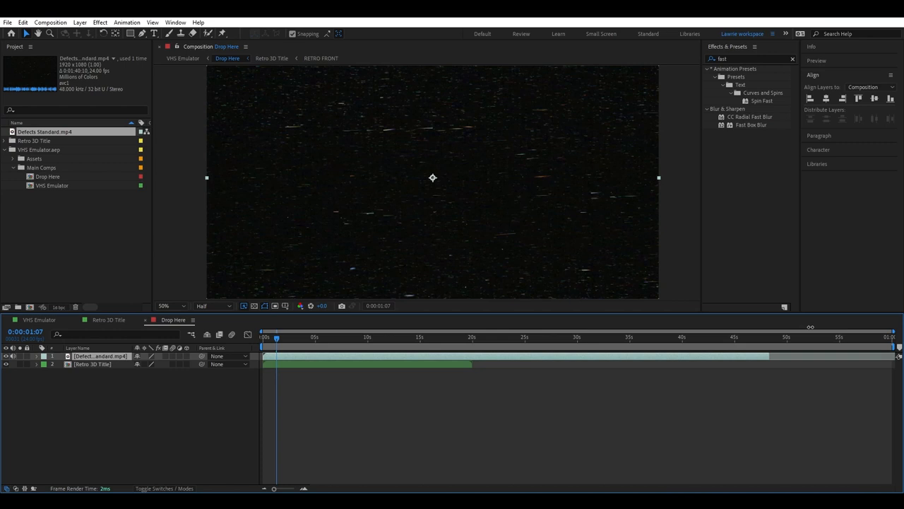
Step: Give the Defects Standard layer a blending mode so the title shows through
{"action": "left_click", "coordinate": [144, 356]}
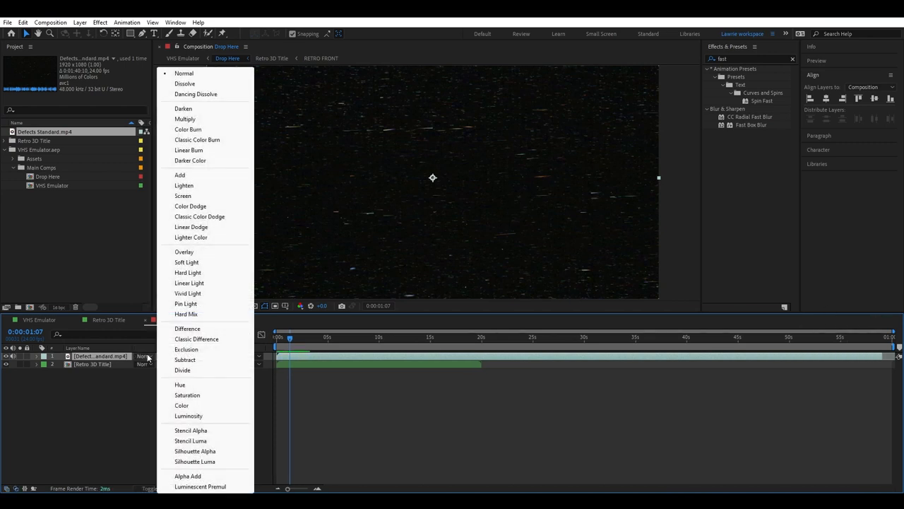
{"action": "left_click", "coordinate": [184, 185]}
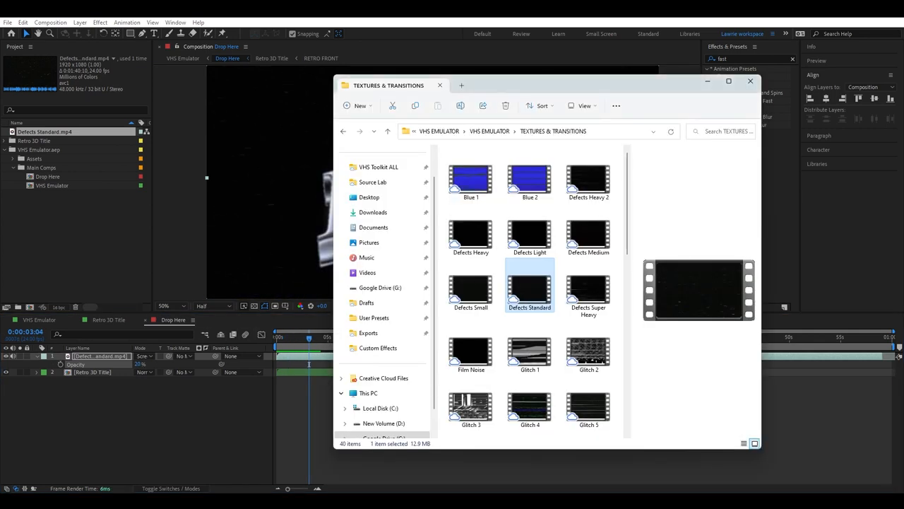
Step: Import RGB_3.mp4 over the title with a blend mode and lowered opacity, then look up the Levels effect
{"action": "scroll", "scroll_direction": "down", "scroll_amount": 3}
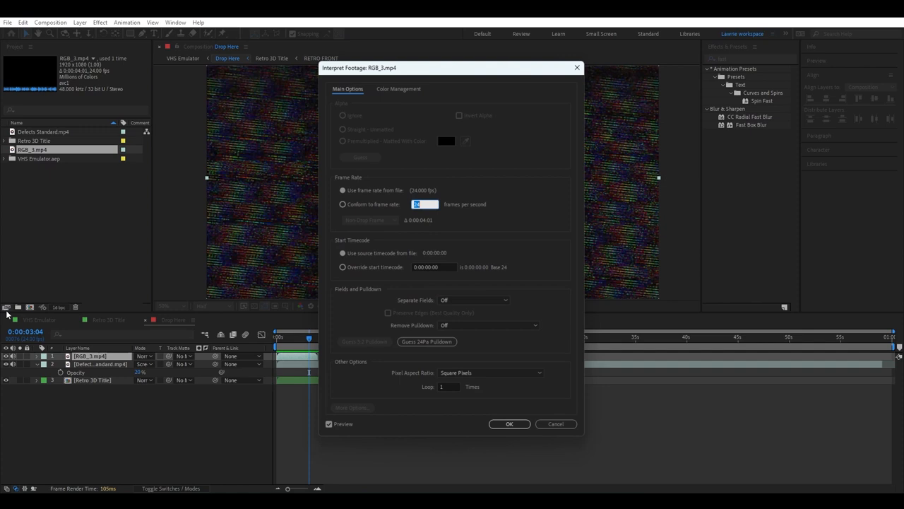
{"action": "left_click", "coordinate": [509, 423]}
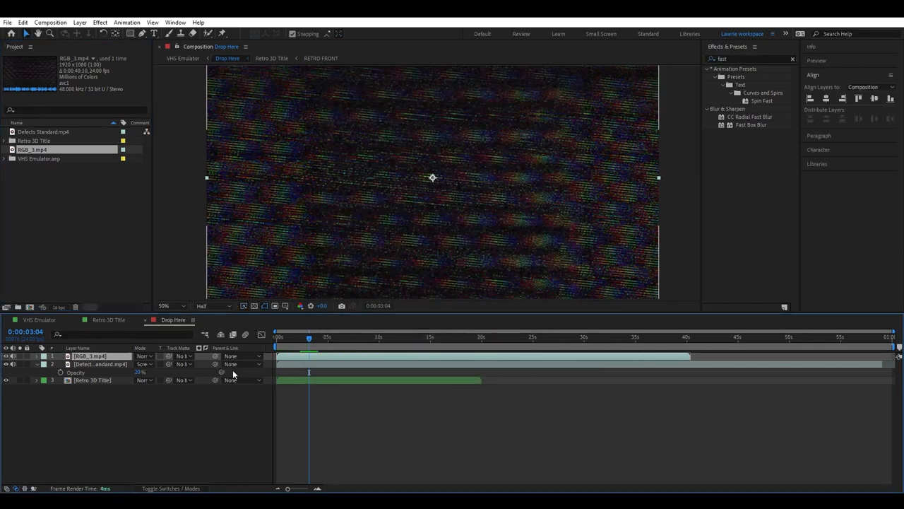
{"action": "left_click", "coordinate": [144, 356]}
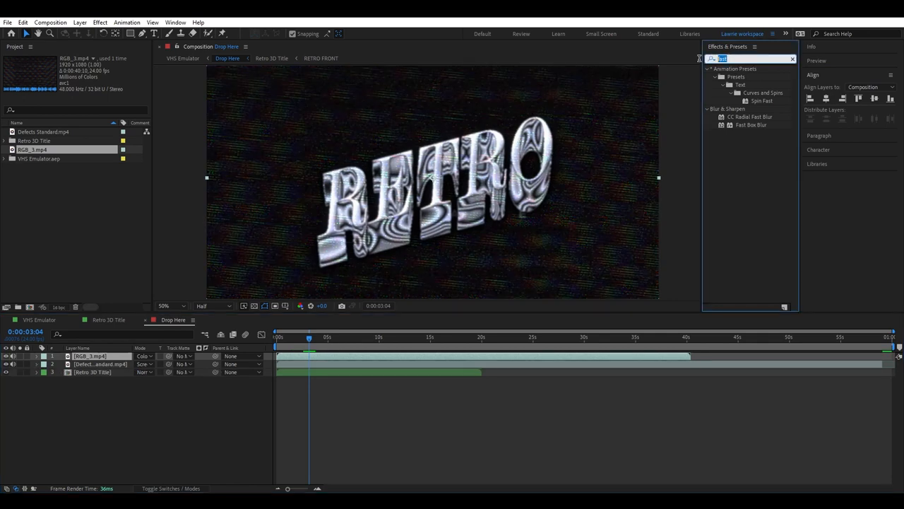
{"action": "type", "text": "levels"}
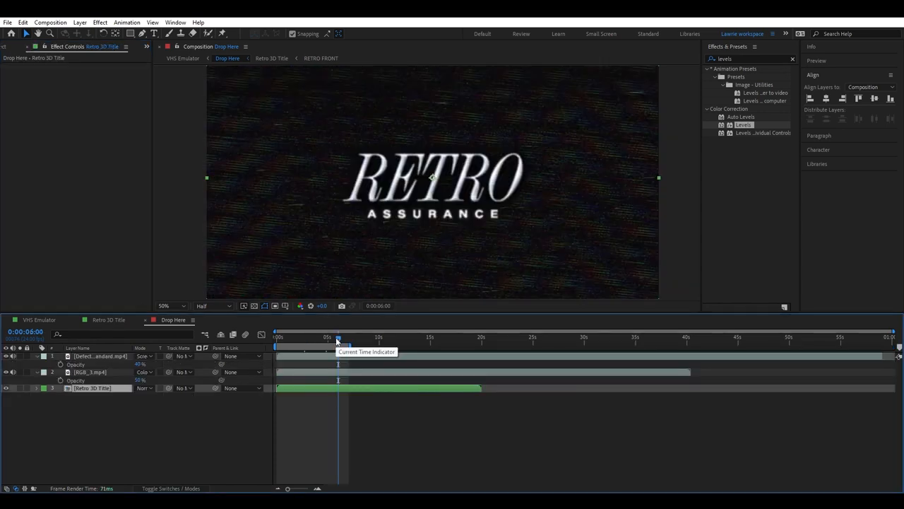
Step: Add White RGB.mp4 and Static Noise 1.mp4 as short bursts and slide Static Noise to its moment
{"action": "left_click", "coordinate": [99, 356]}
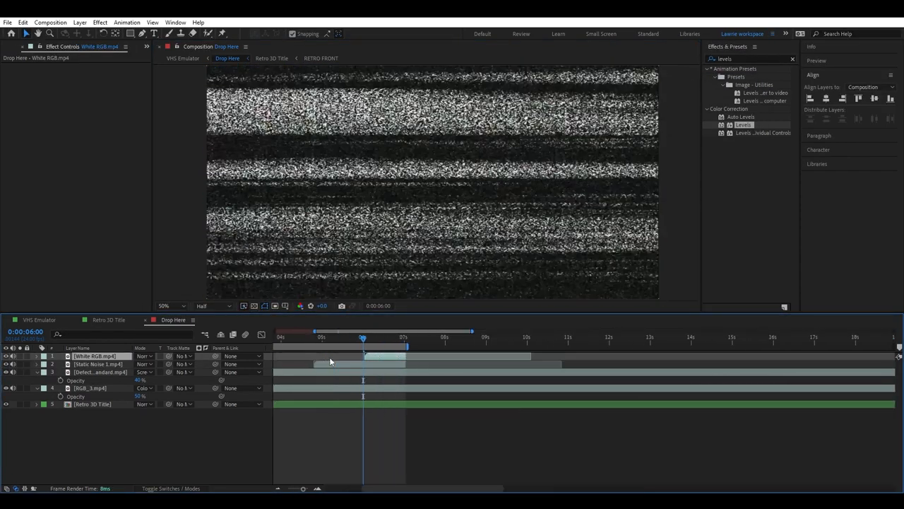
{"action": "left_click", "coordinate": [144, 364]}
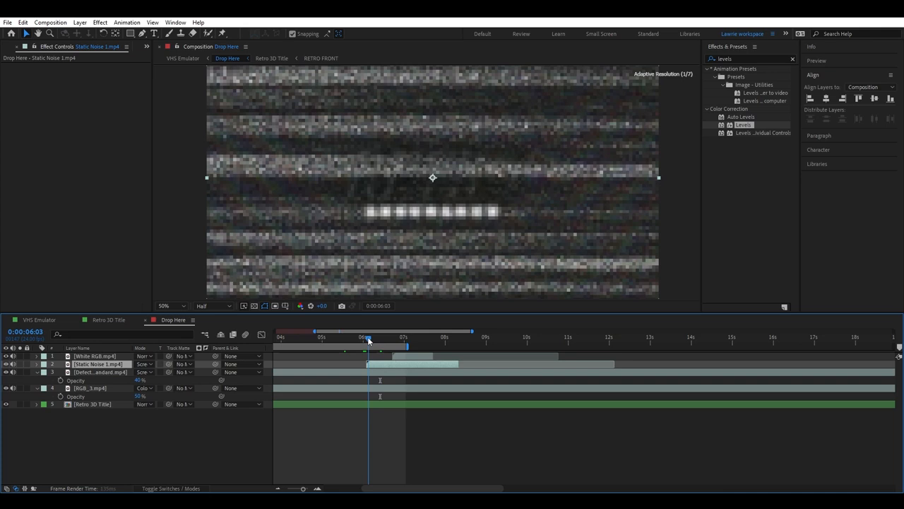
Step: Warp the Retro 3D Title with a Displacement Map keyed on Max Horizontal and Vertical Displacement, then preview it
{"action": "left_click", "coordinate": [373, 336]}
{"action": "type", "text": "dis"}
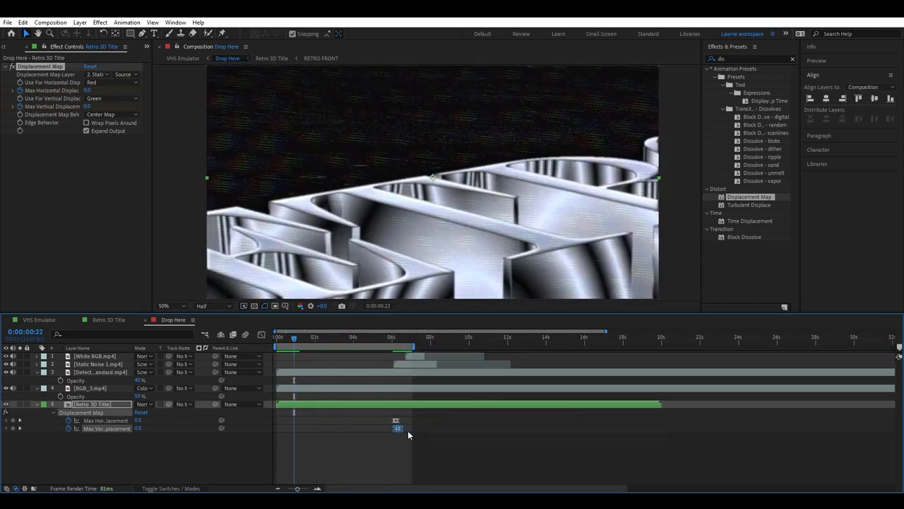
{"action": "left_click", "coordinate": [310, 336]}
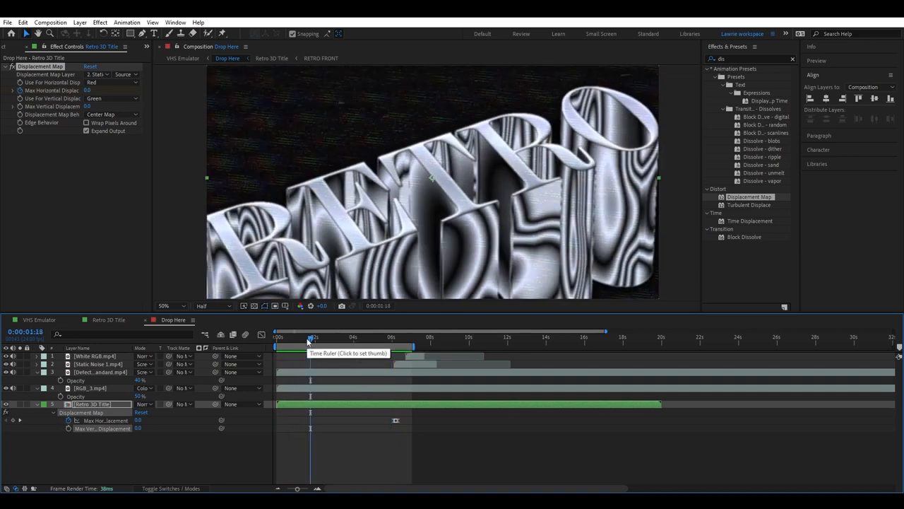